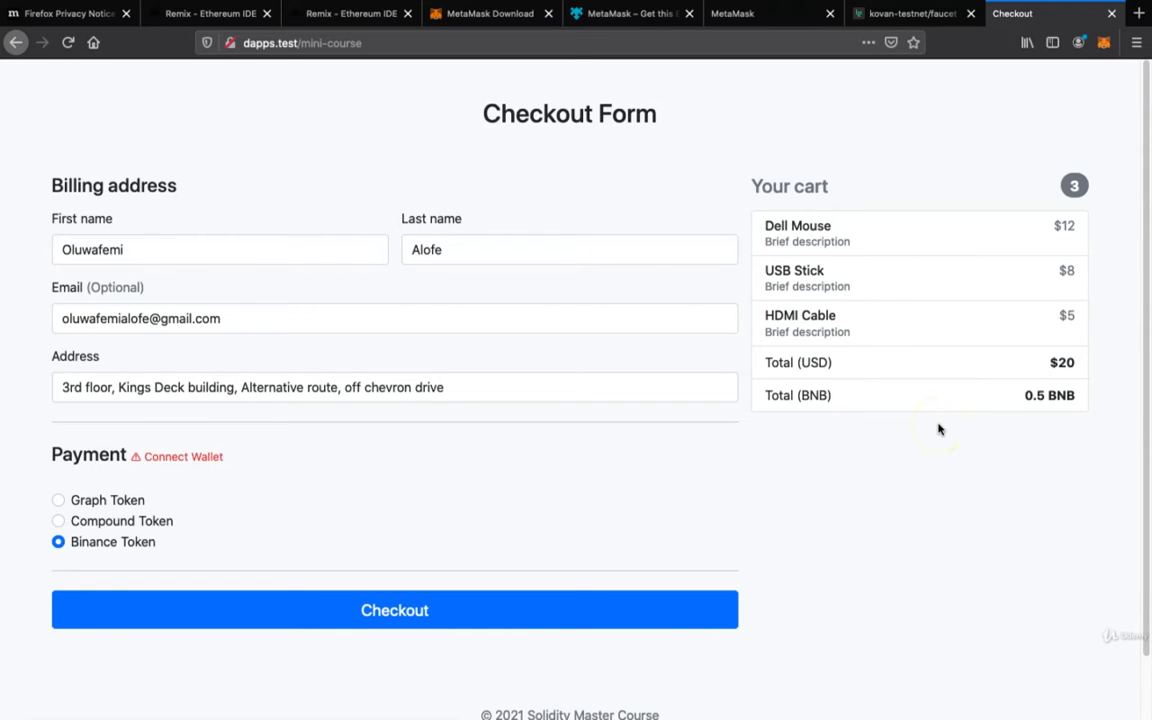
mouse_move(558, 424)
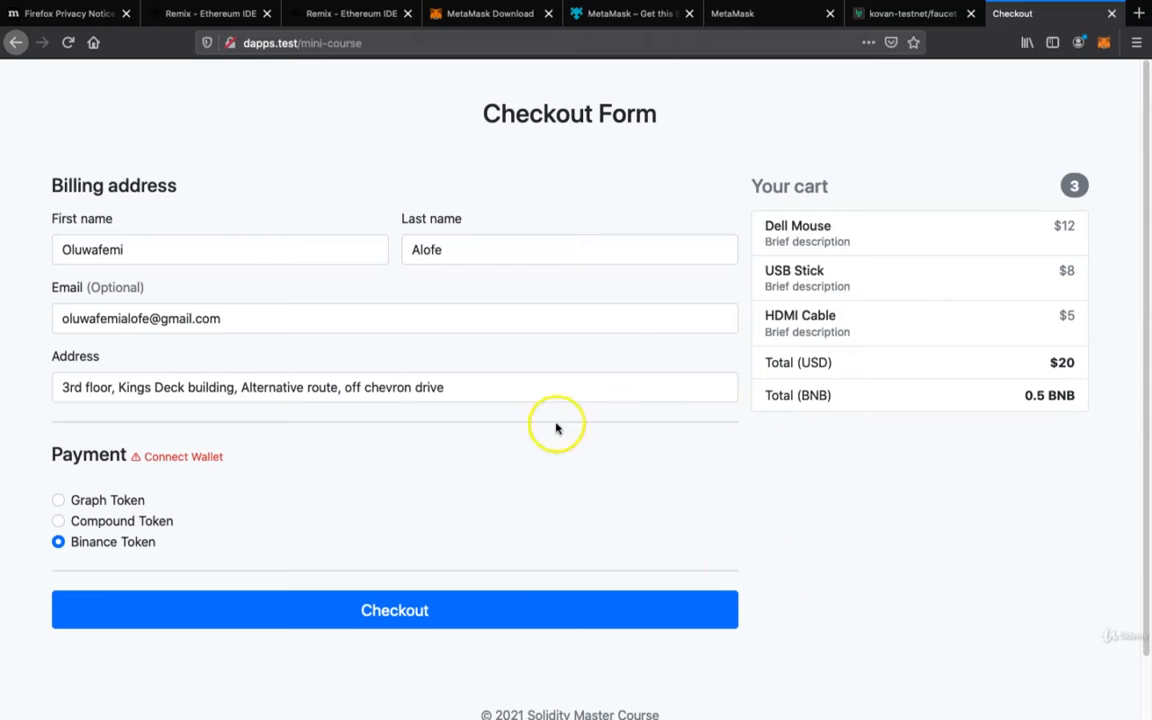
mouse_move(586, 362)
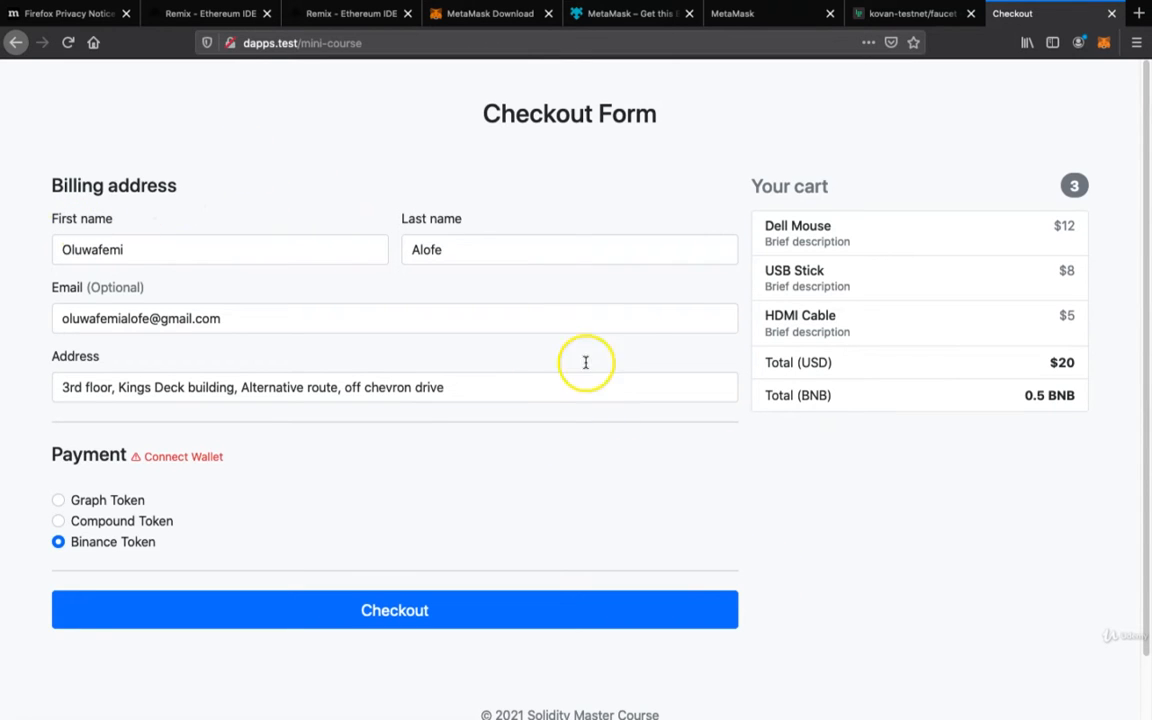
mouse_move(270, 372)
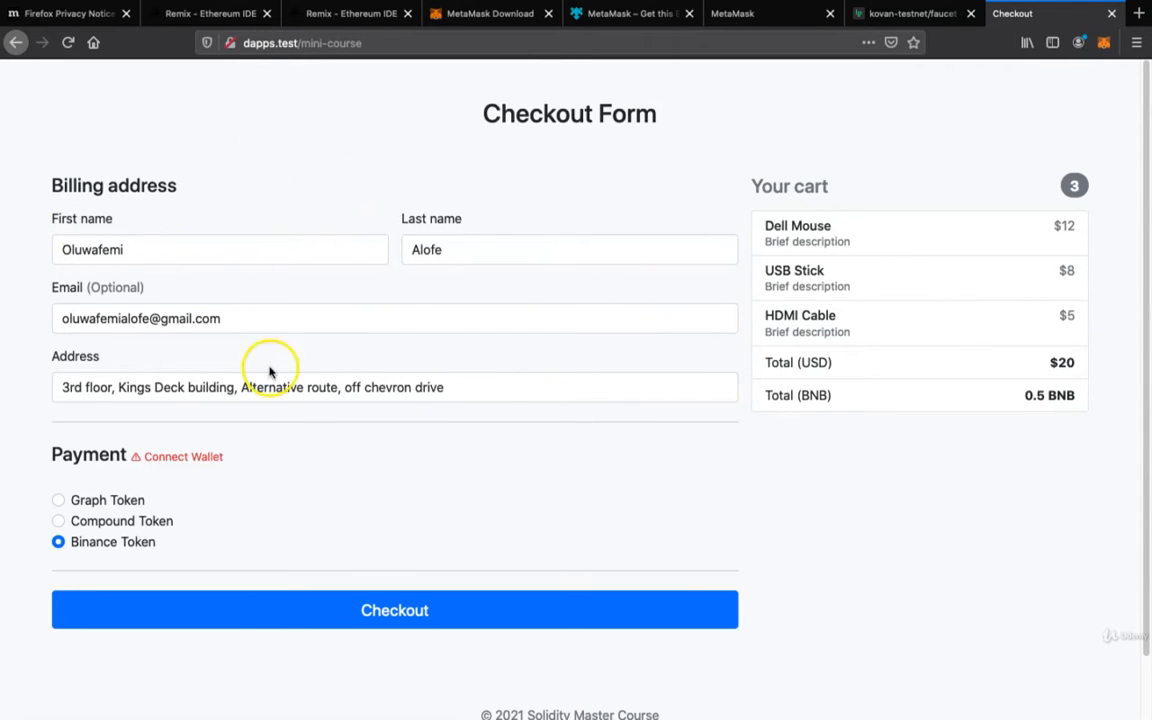
mouse_move(476, 350)
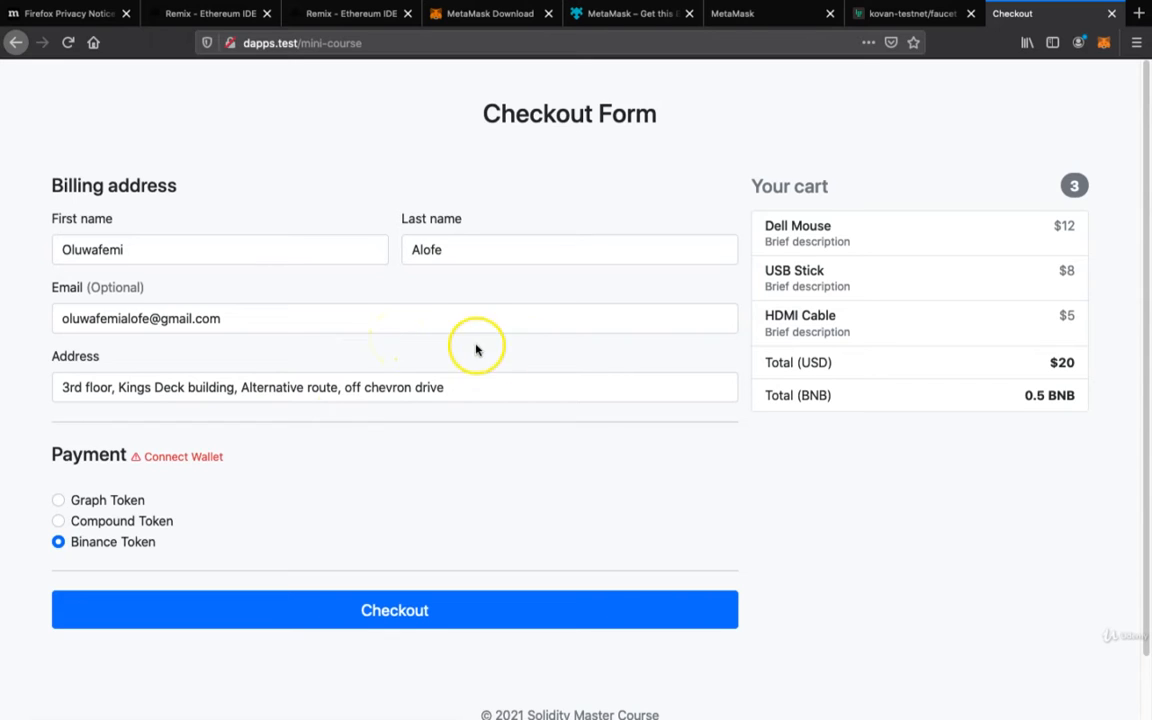
mouse_move(628, 472)
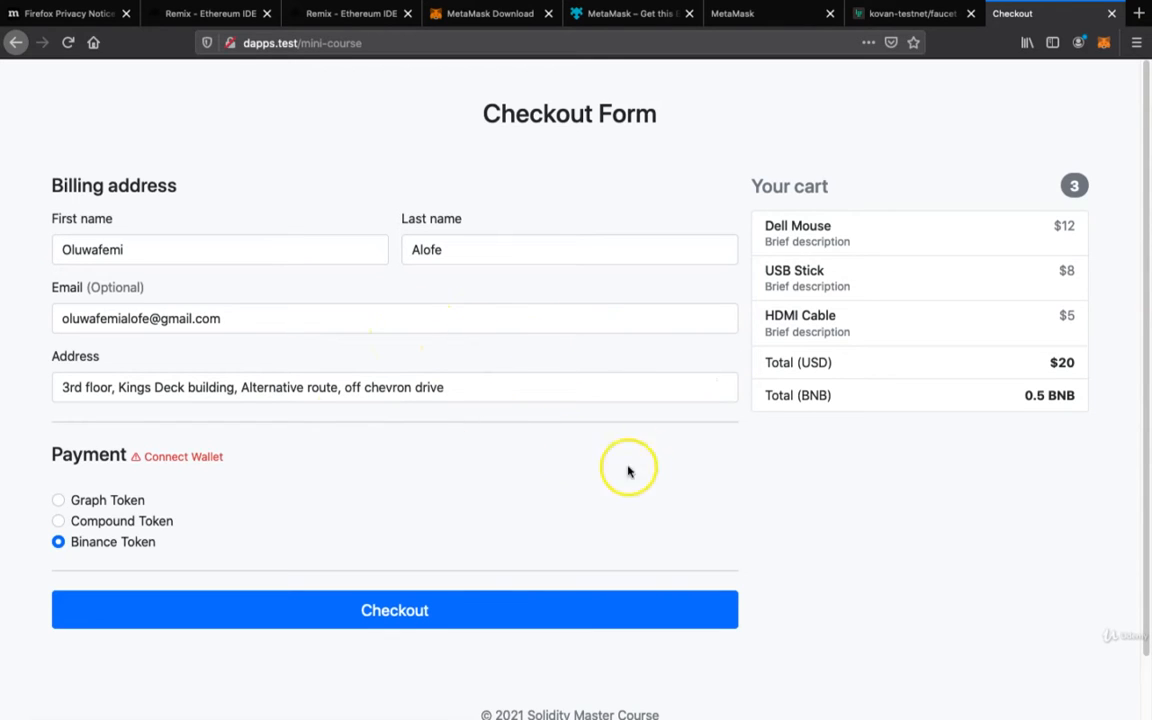
mouse_move(658, 450)
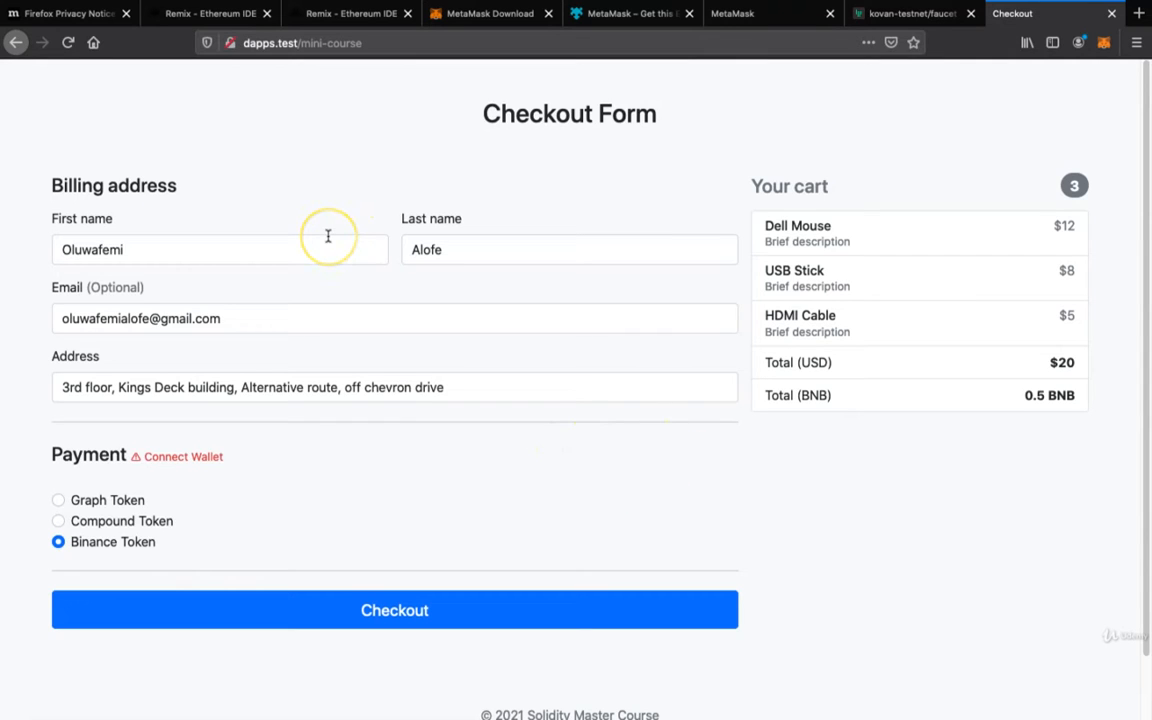
mouse_move(268, 332)
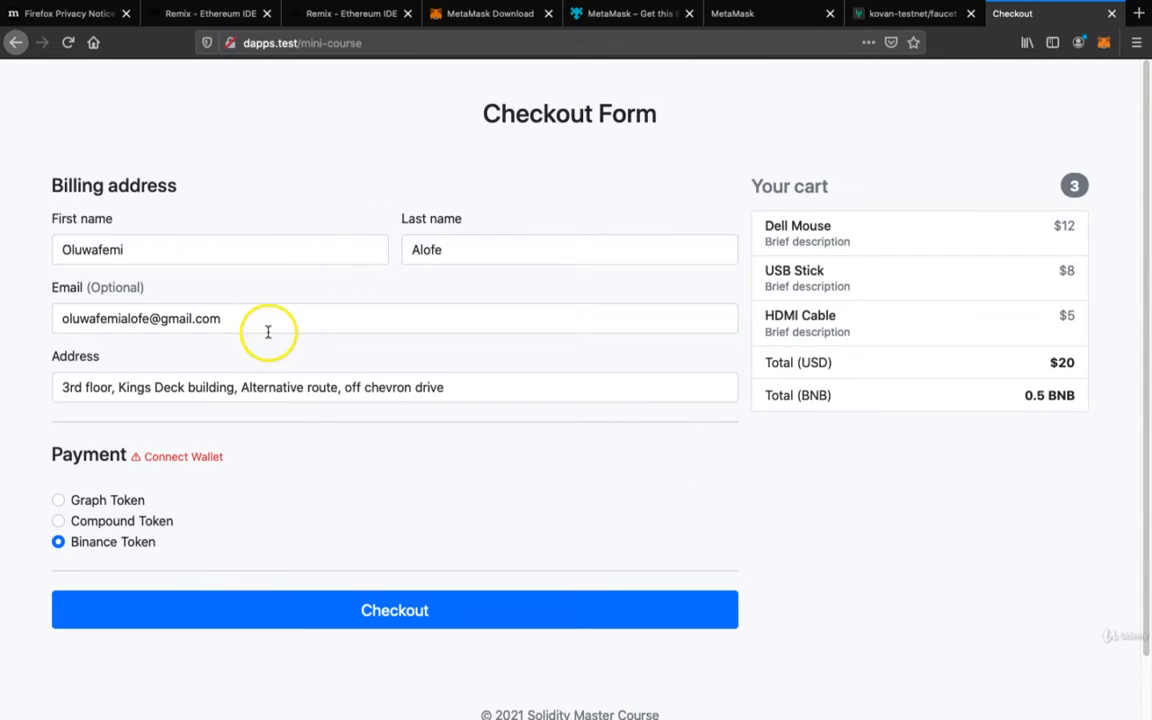
mouse_move(256, 304)
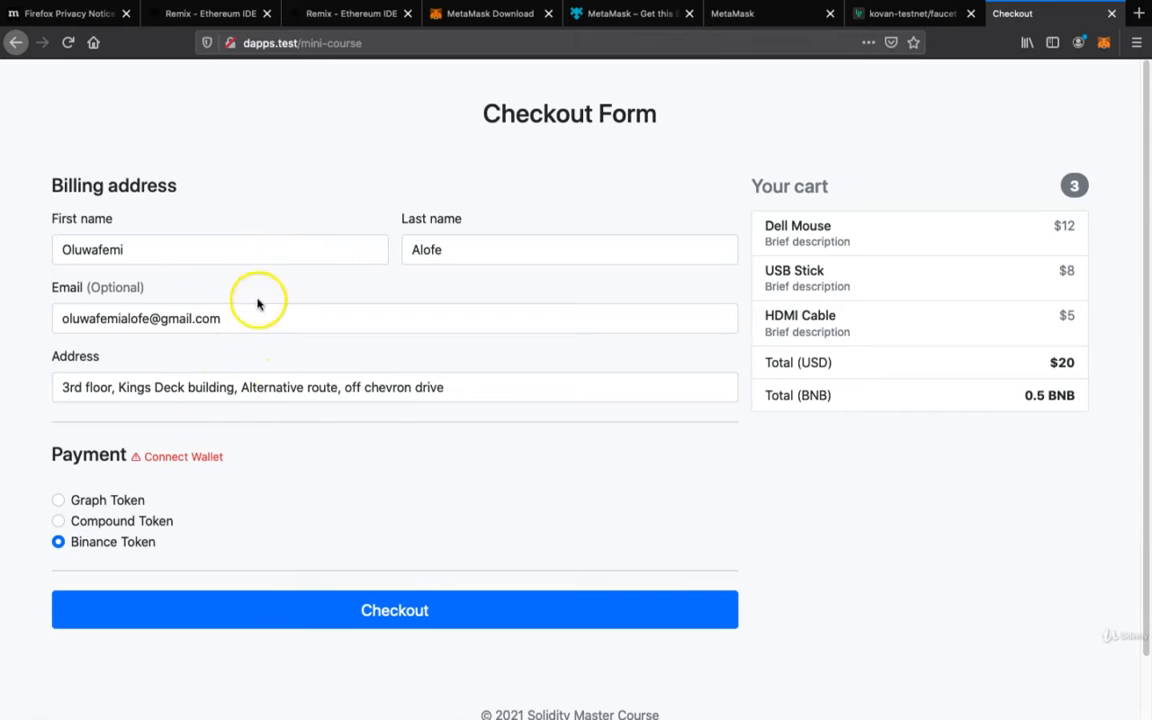
mouse_move(168, 396)
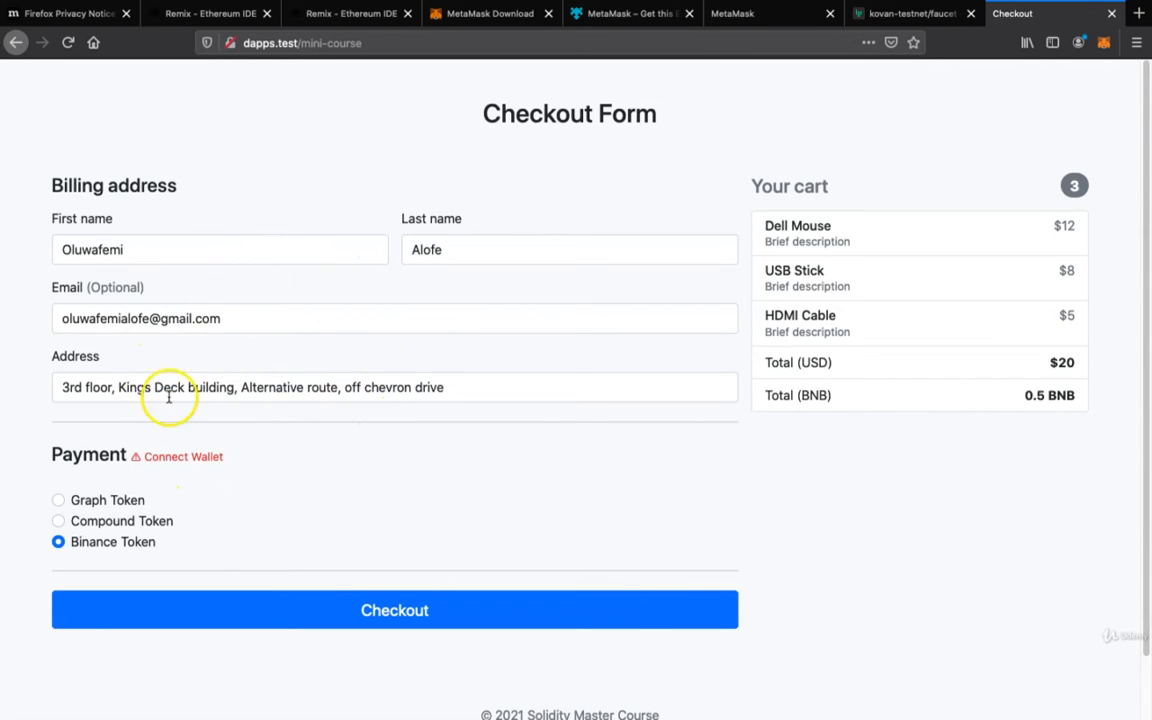
mouse_move(324, 352)
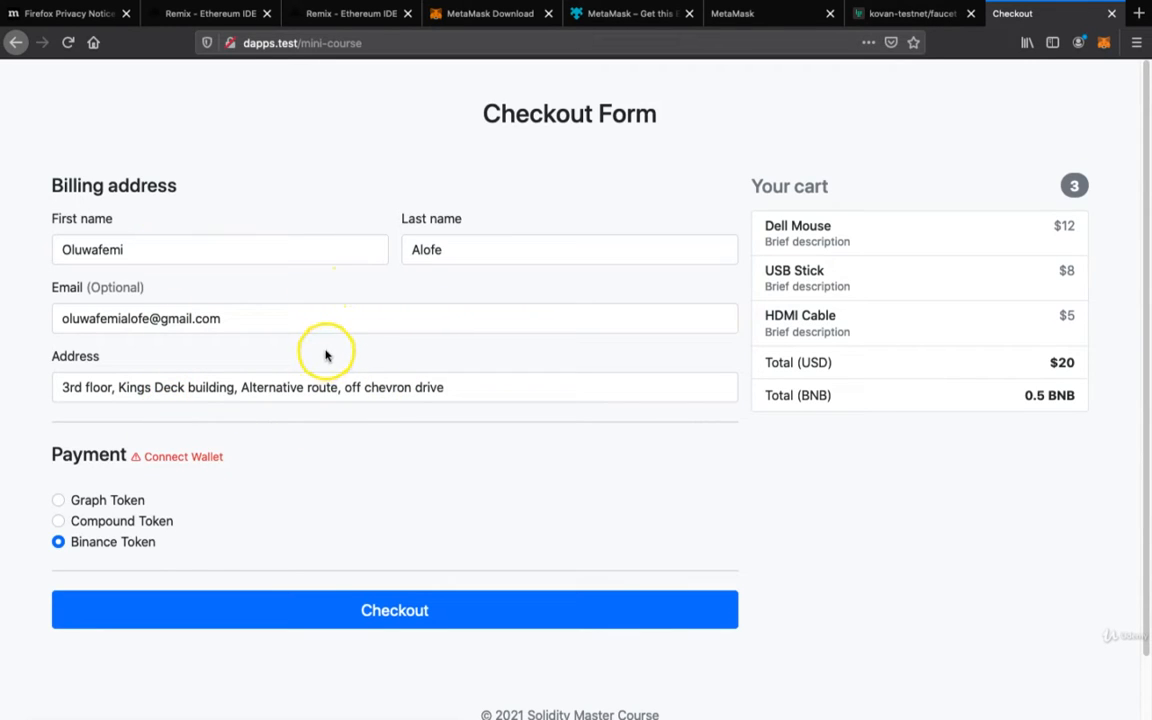
mouse_move(304, 340)
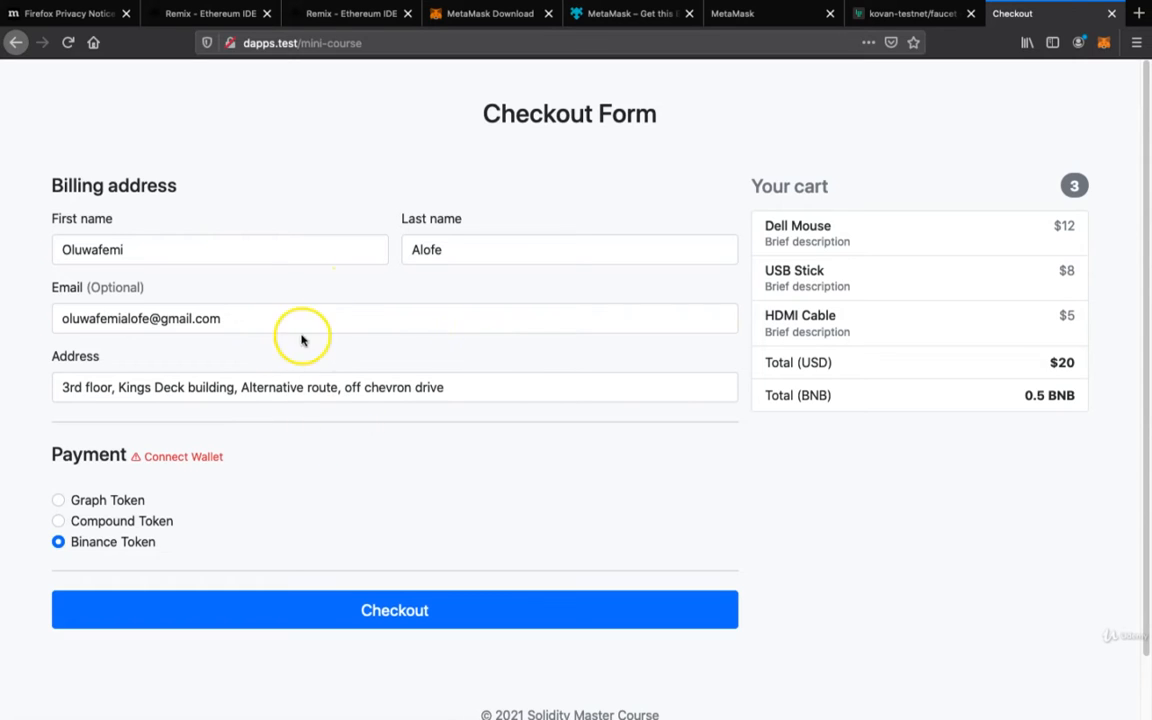
mouse_move(600, 352)
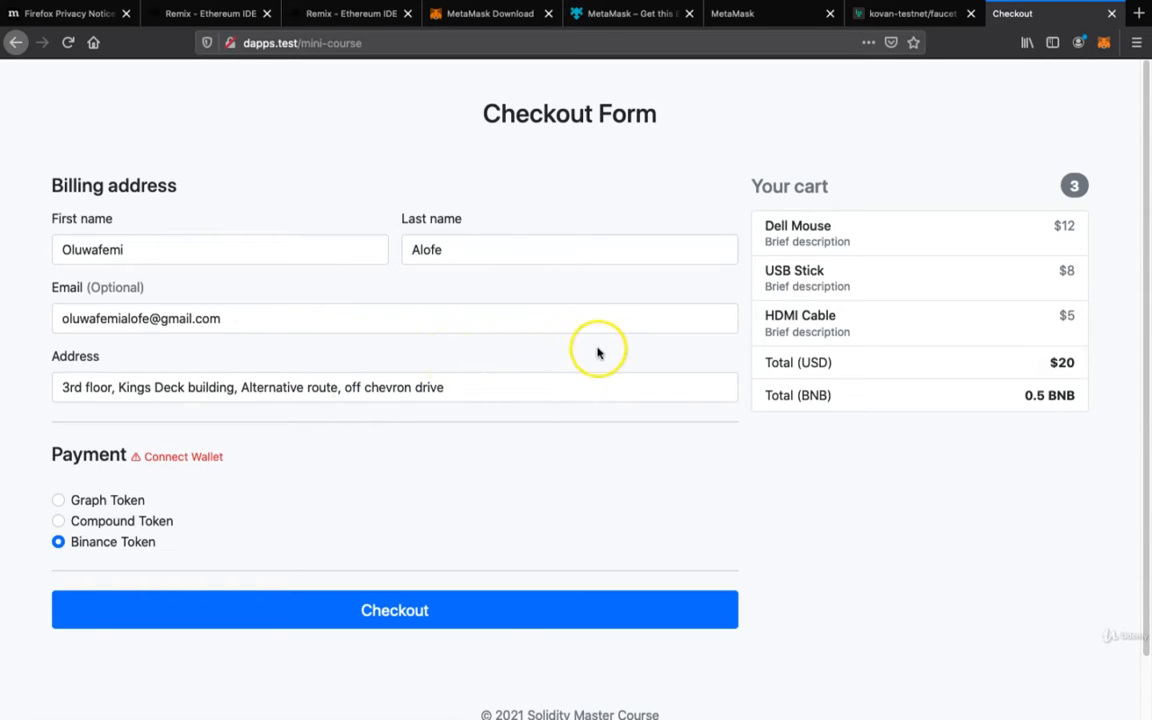
mouse_move(84, 490)
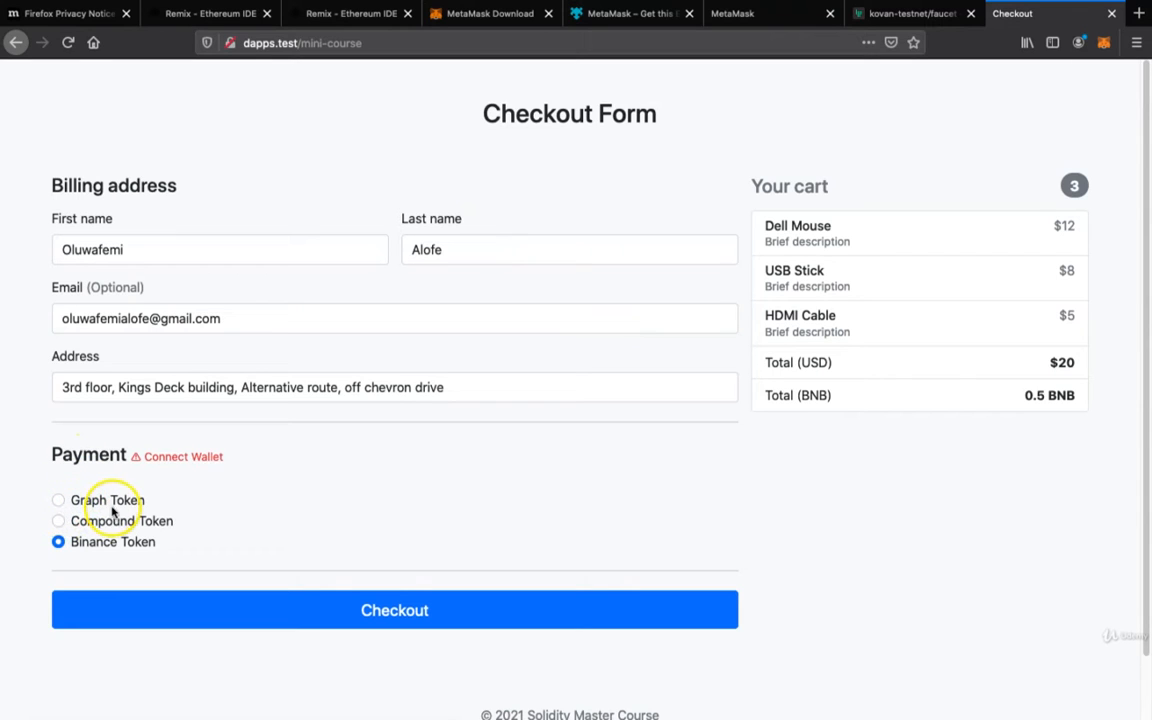
mouse_move(88, 480)
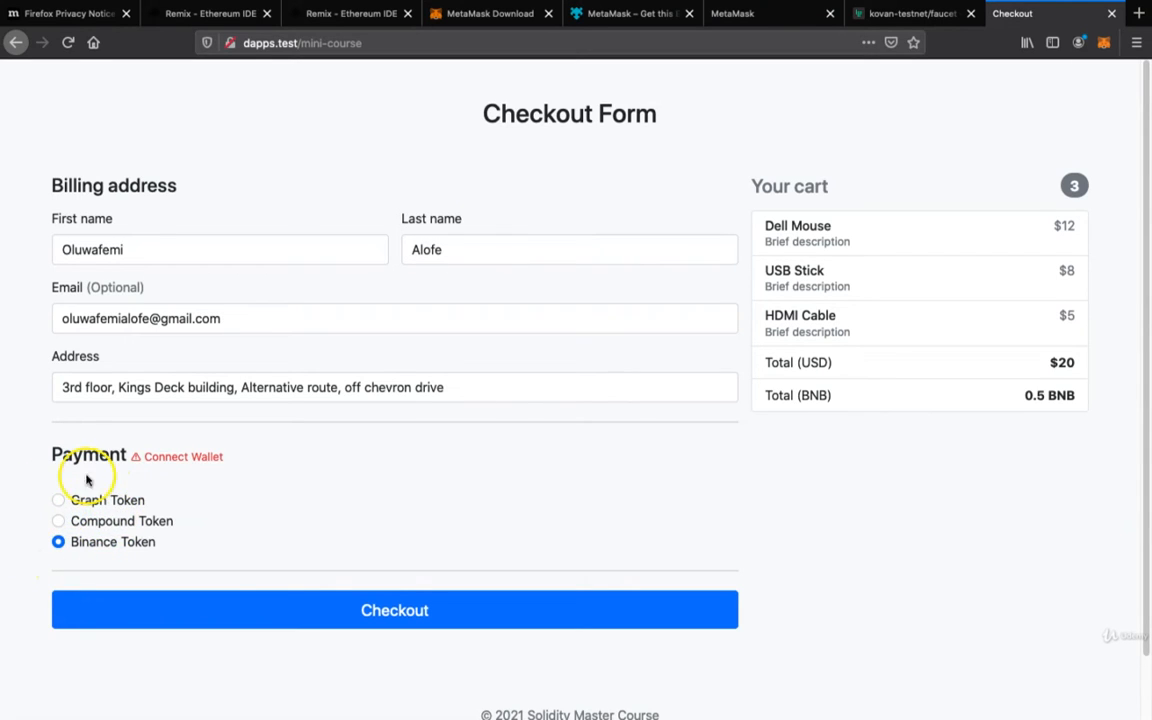
mouse_move(180, 496)
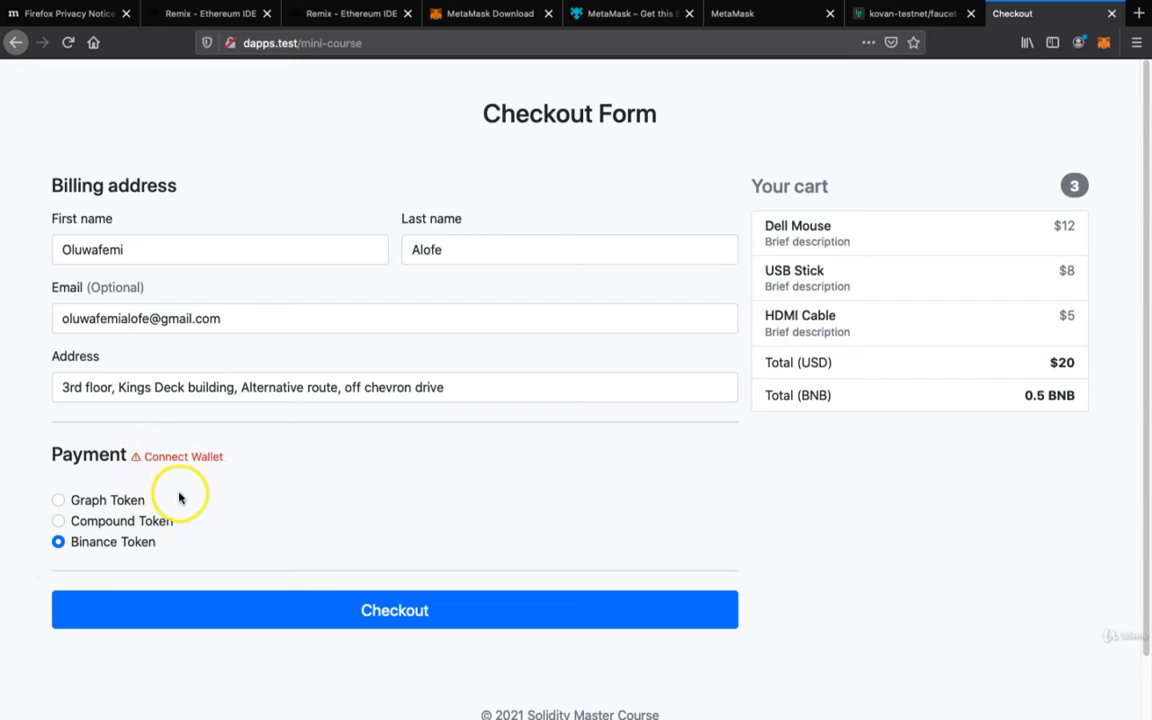
mouse_move(82, 520)
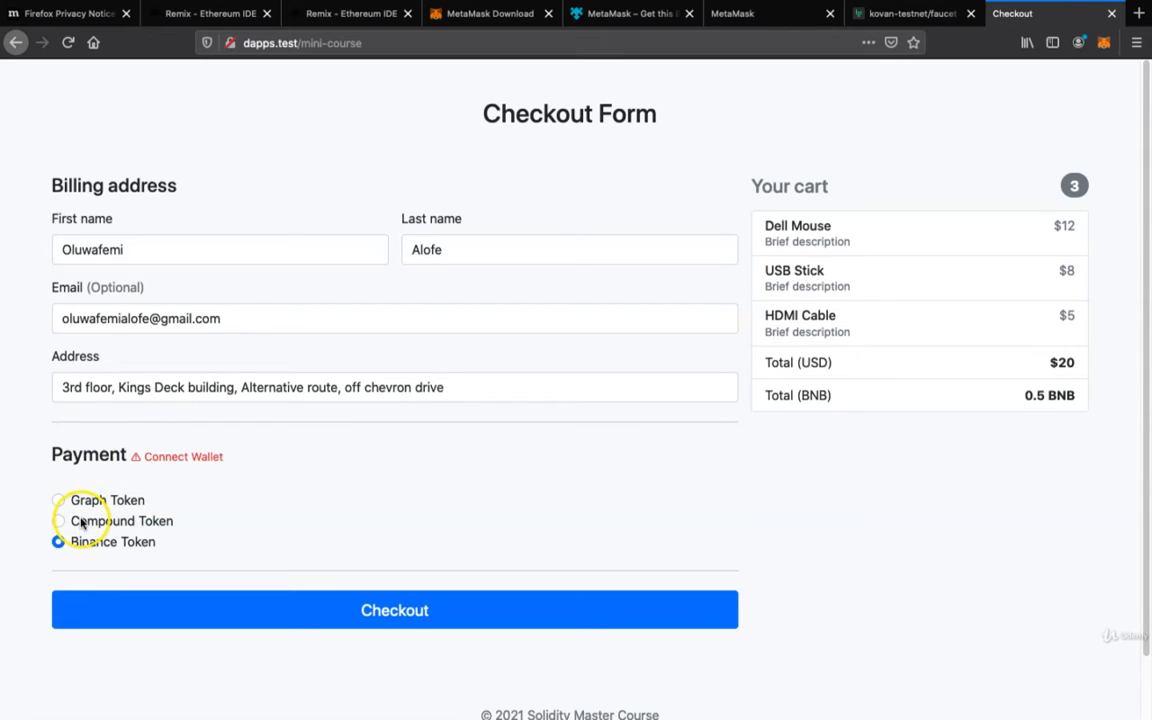
Try Graph Token and Binance Token, then settle on Compound Token as the payment method
click(58, 500)
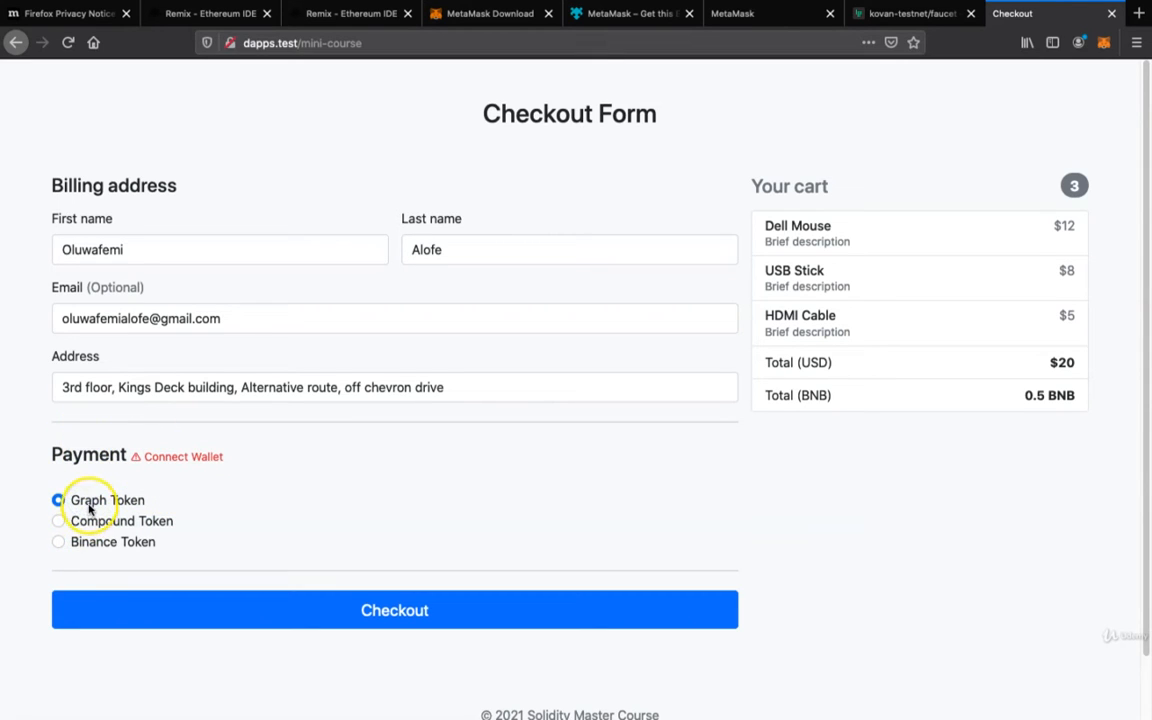
click(58, 540)
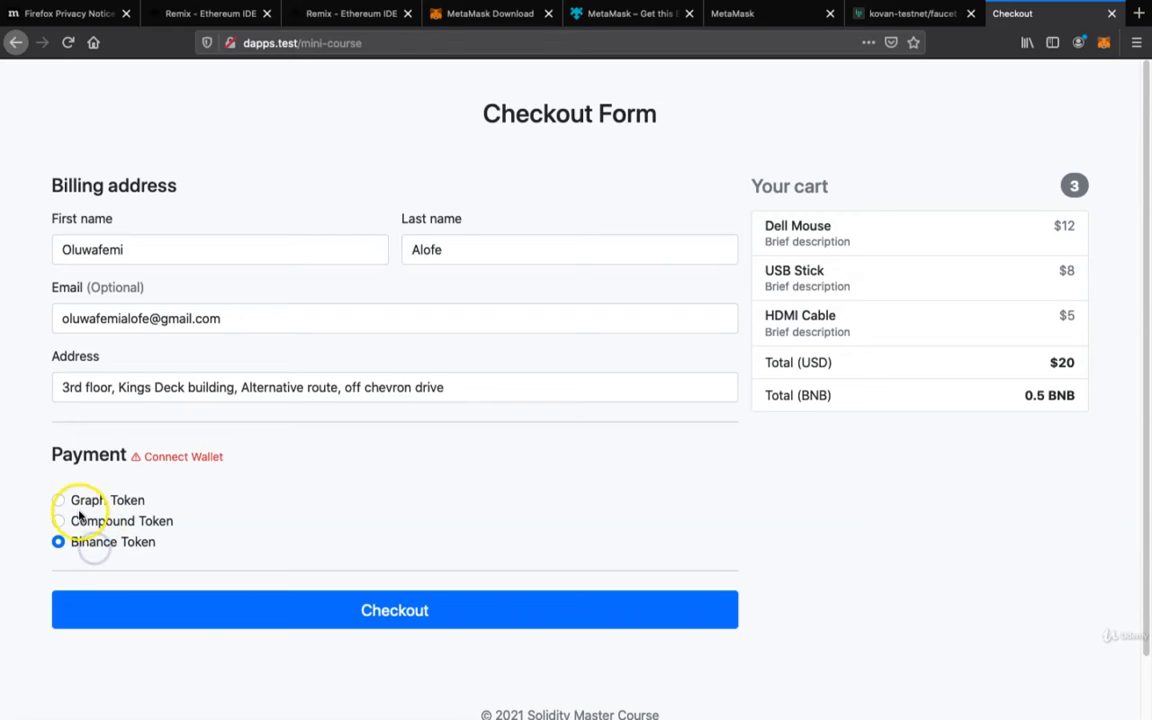
mouse_move(180, 534)
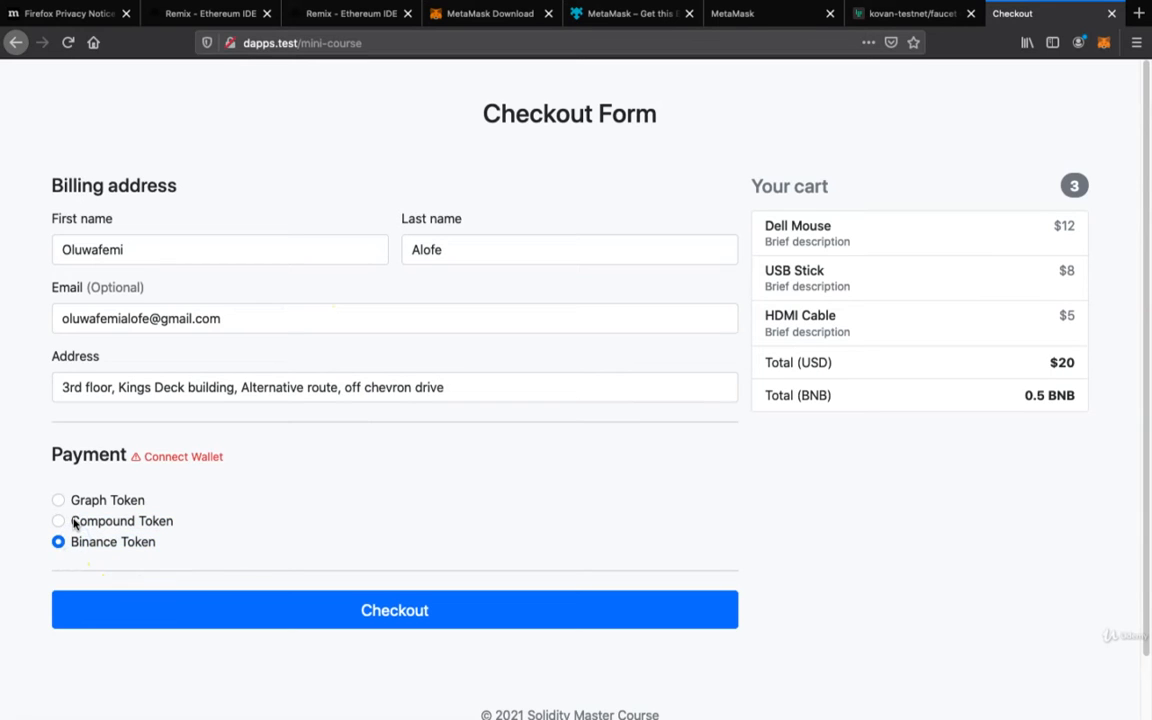
click(58, 500)
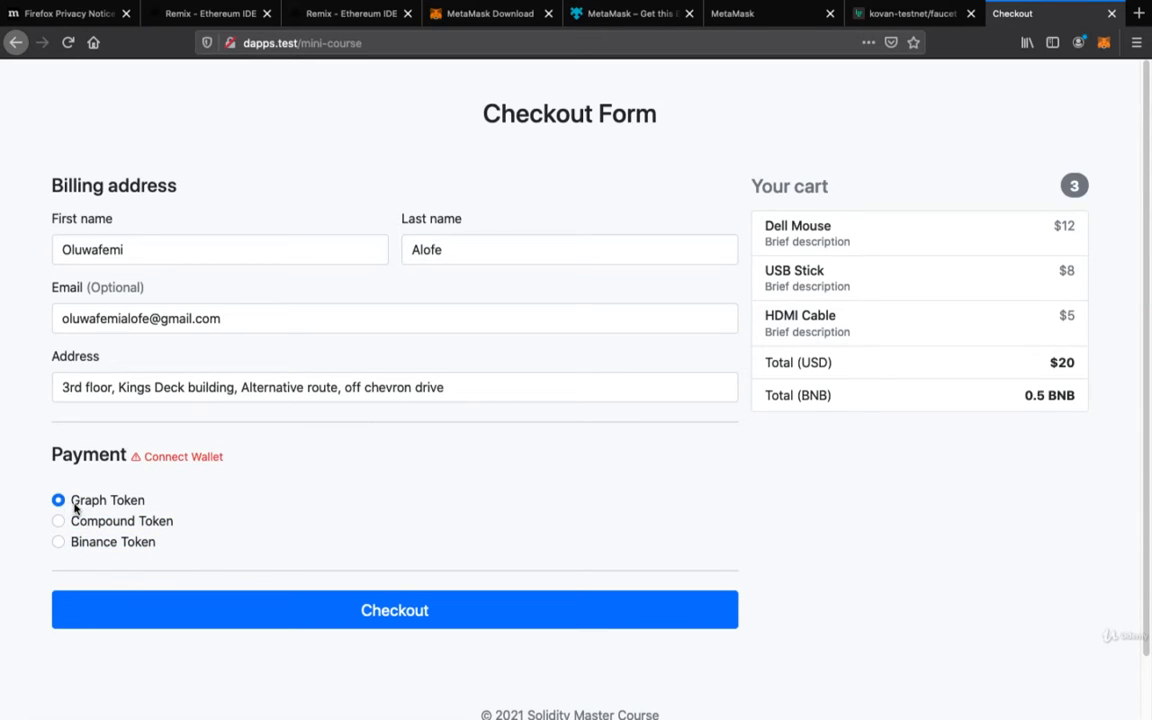
mouse_move(118, 548)
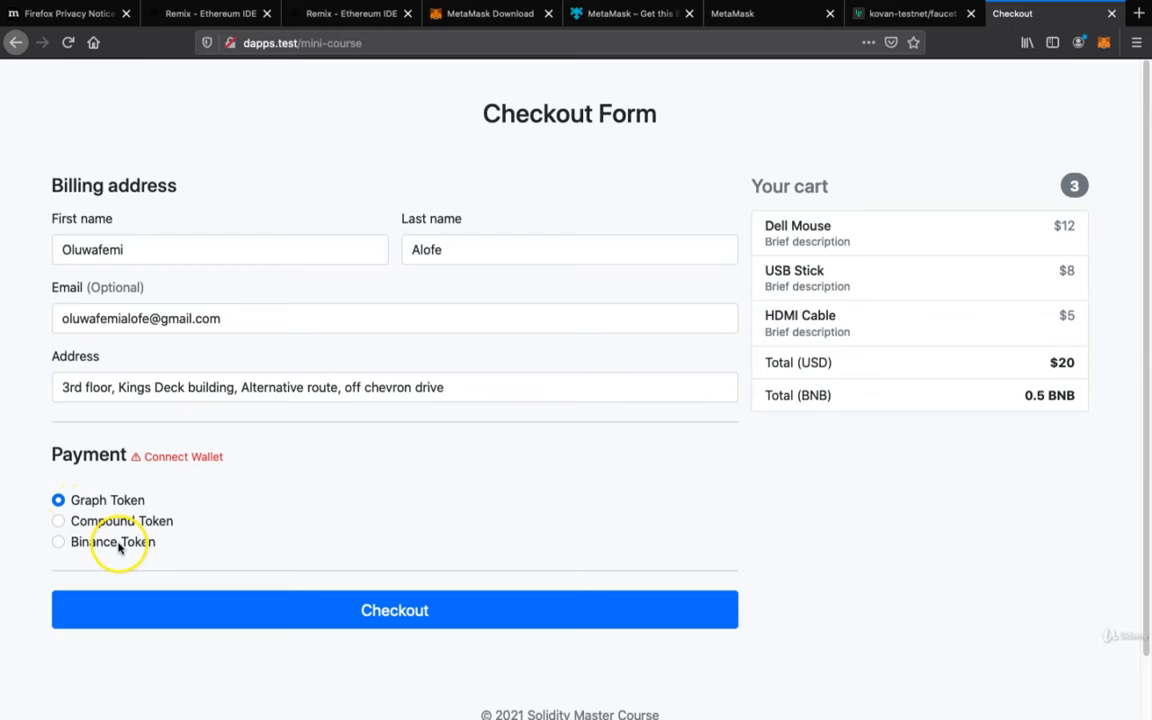
click(58, 520)
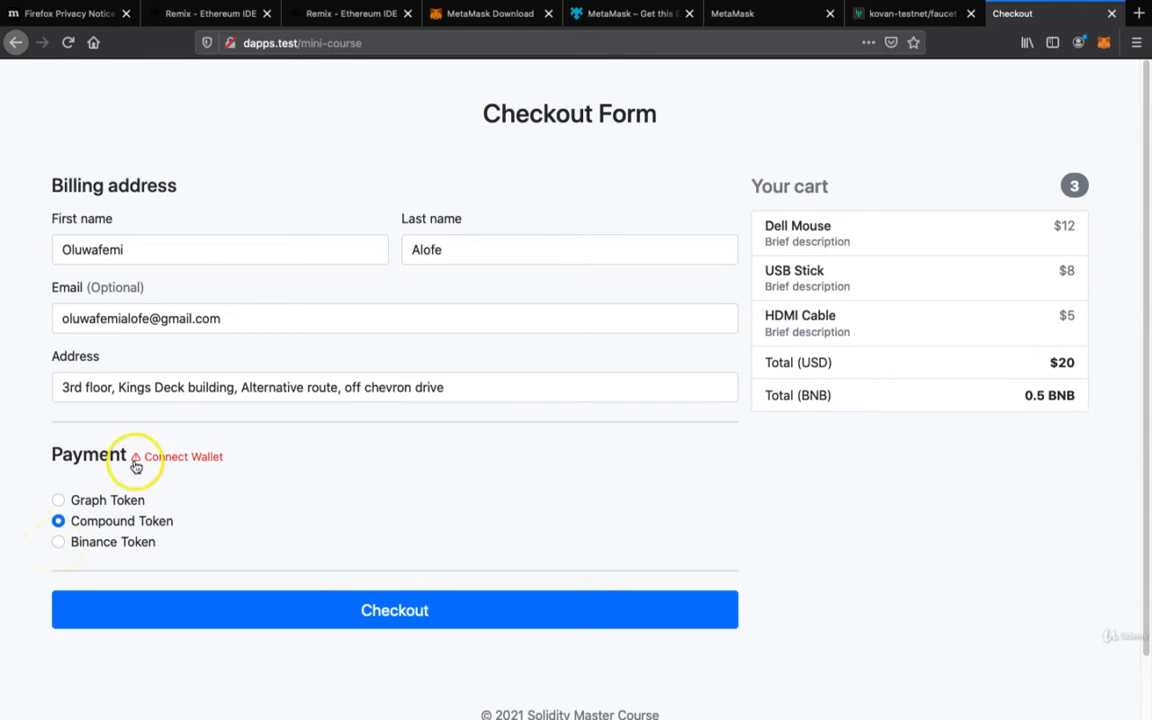
mouse_move(208, 464)
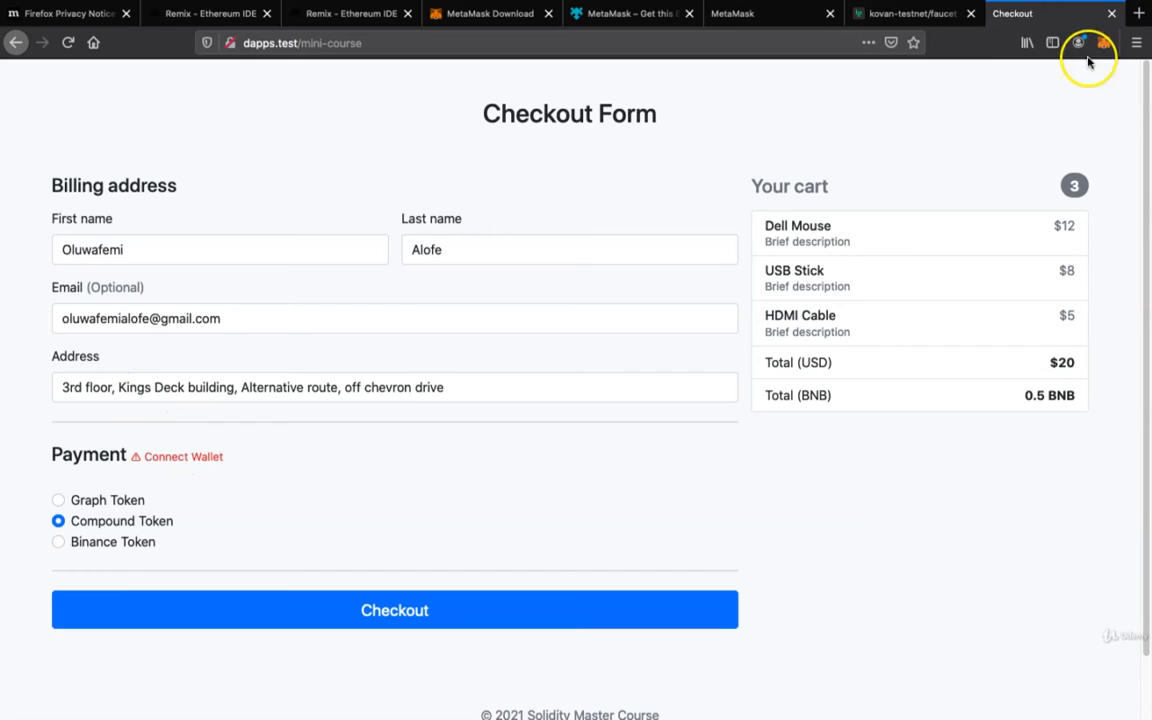
mouse_move(284, 424)
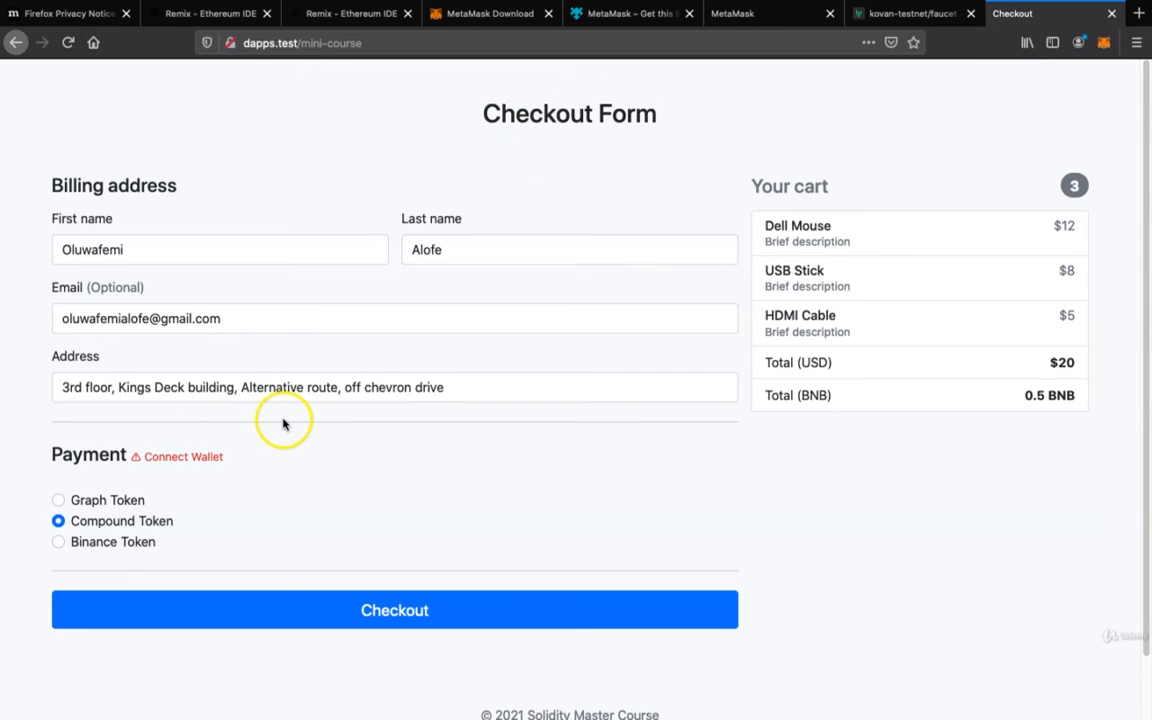
mouse_move(1084, 364)
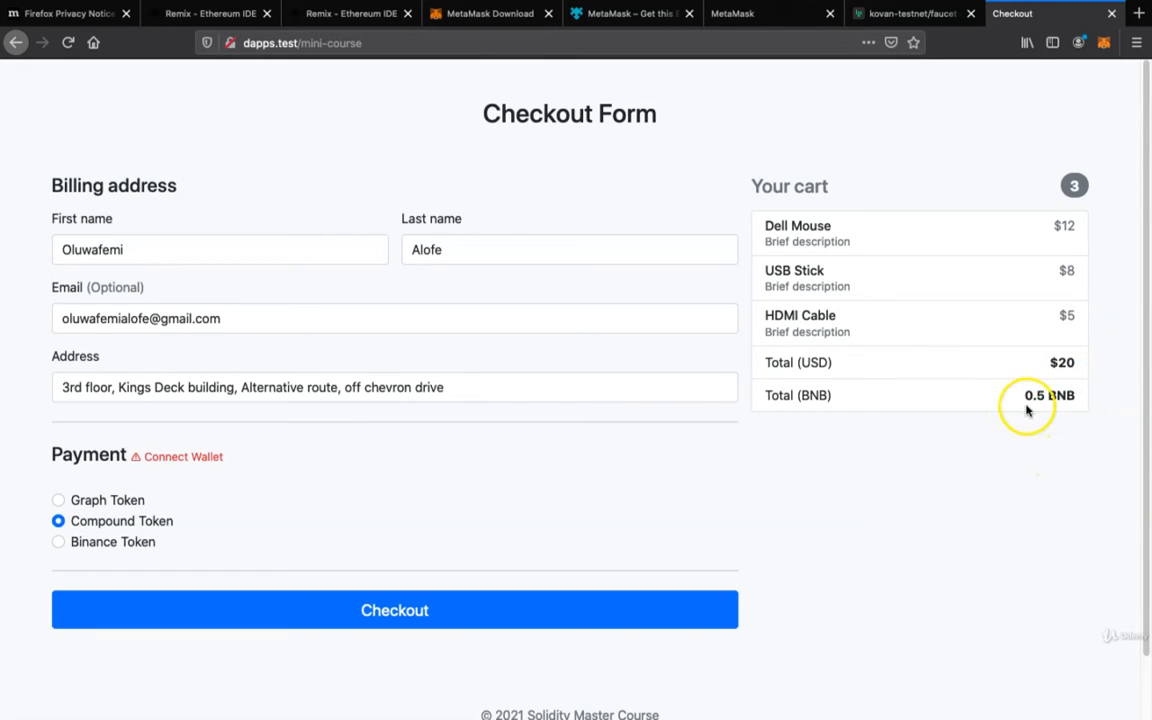
mouse_move(988, 386)
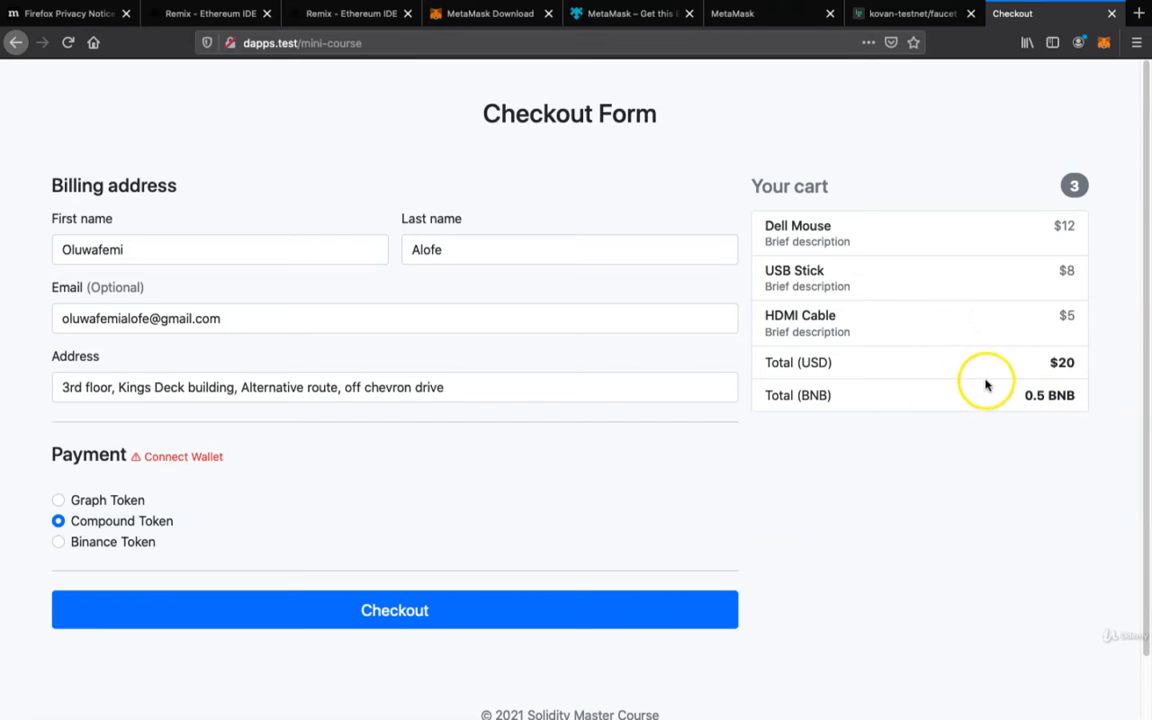
mouse_move(1048, 388)
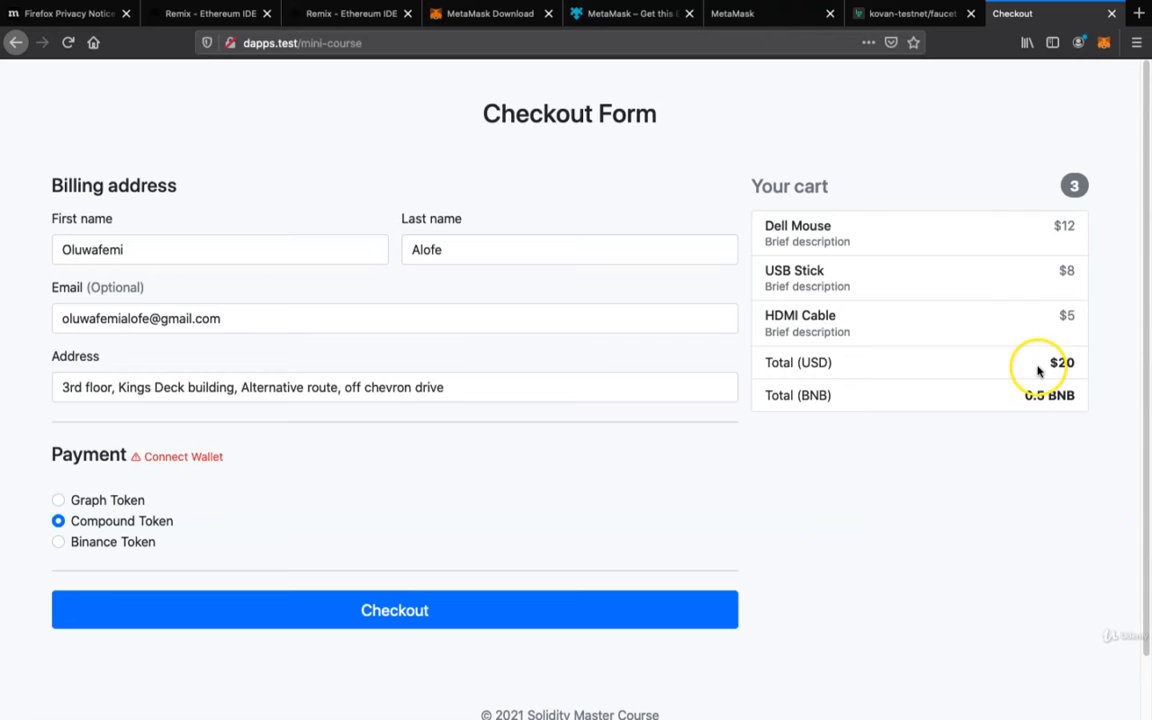
mouse_move(990, 350)
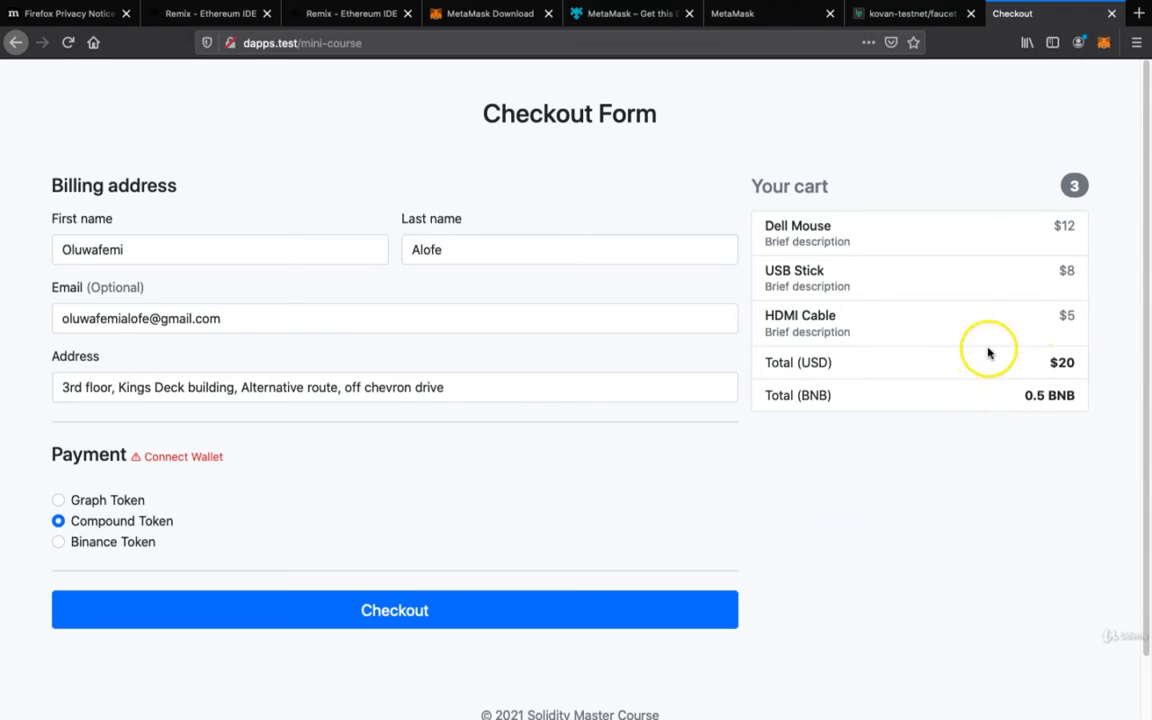
mouse_move(1018, 402)
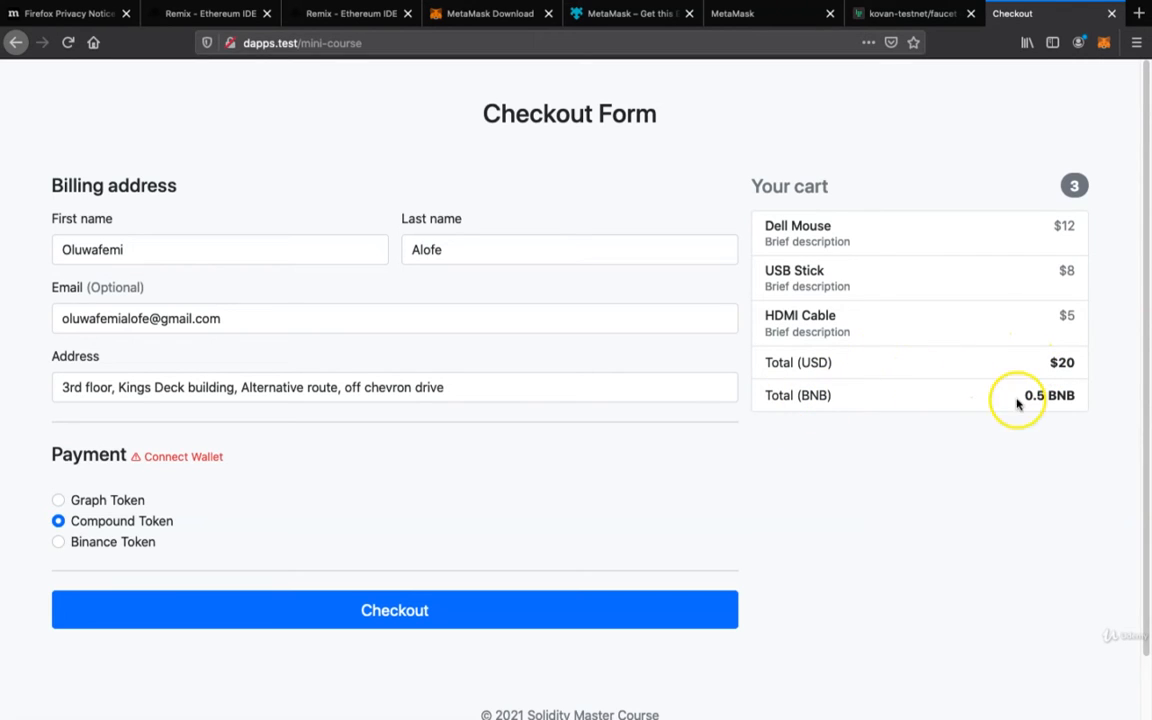
mouse_move(938, 376)
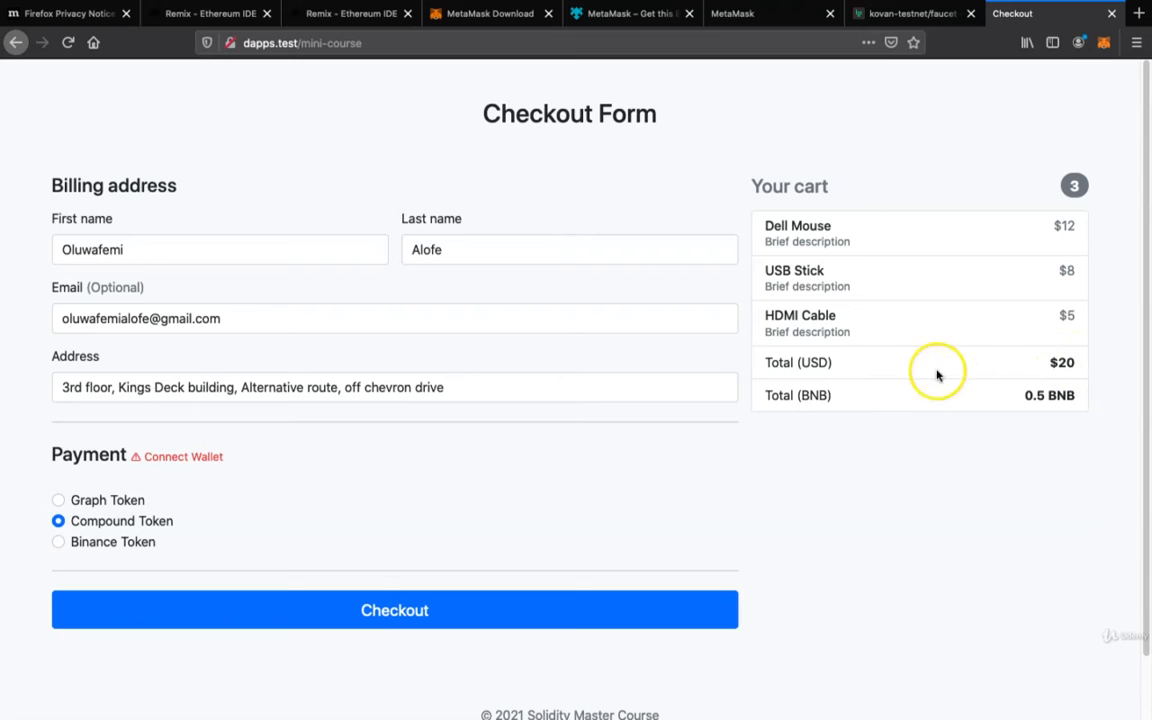
mouse_move(1010, 370)
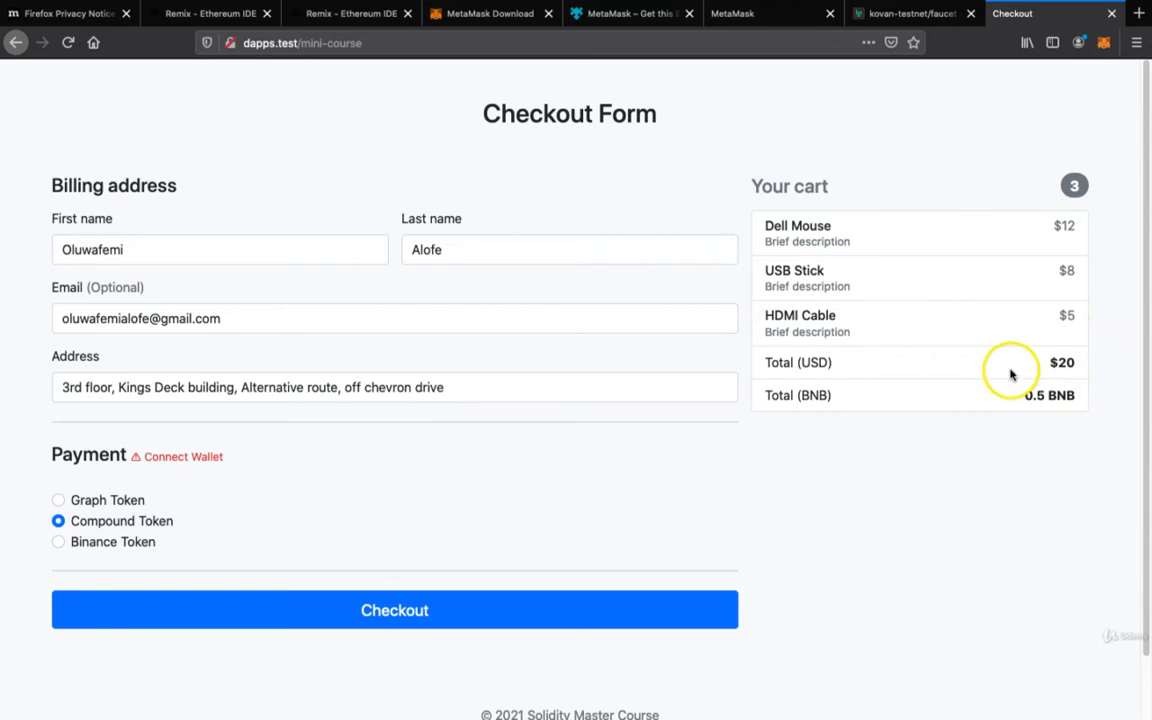
mouse_move(1080, 362)
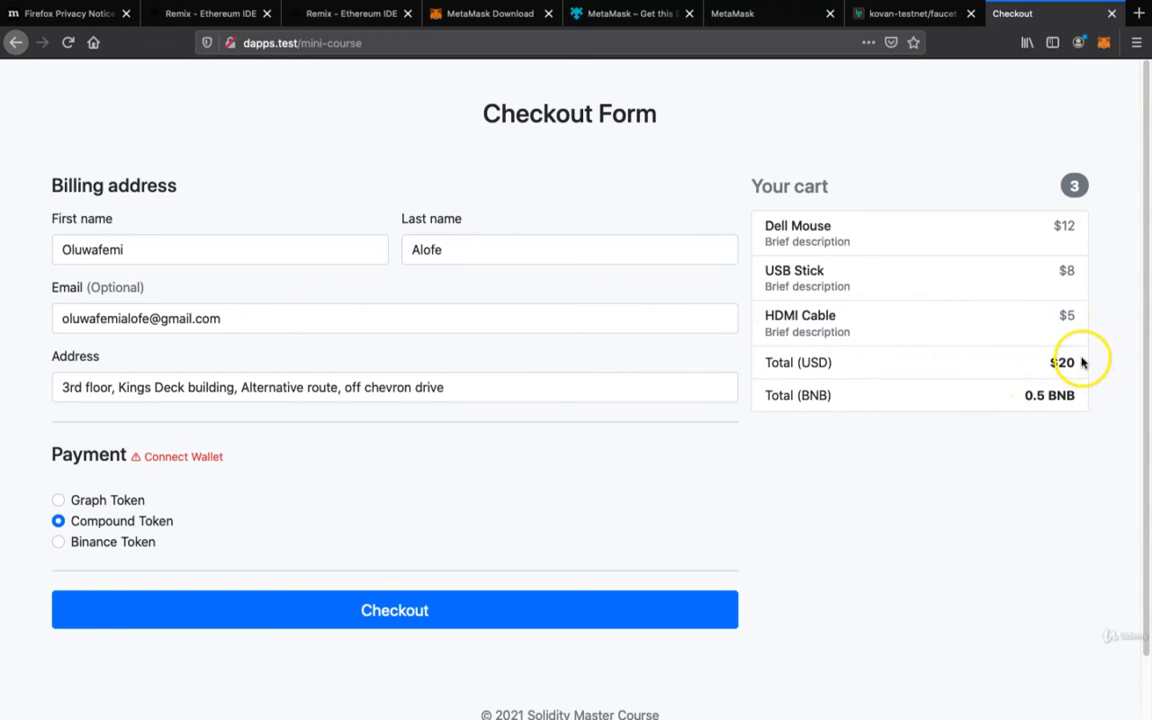
mouse_move(994, 432)
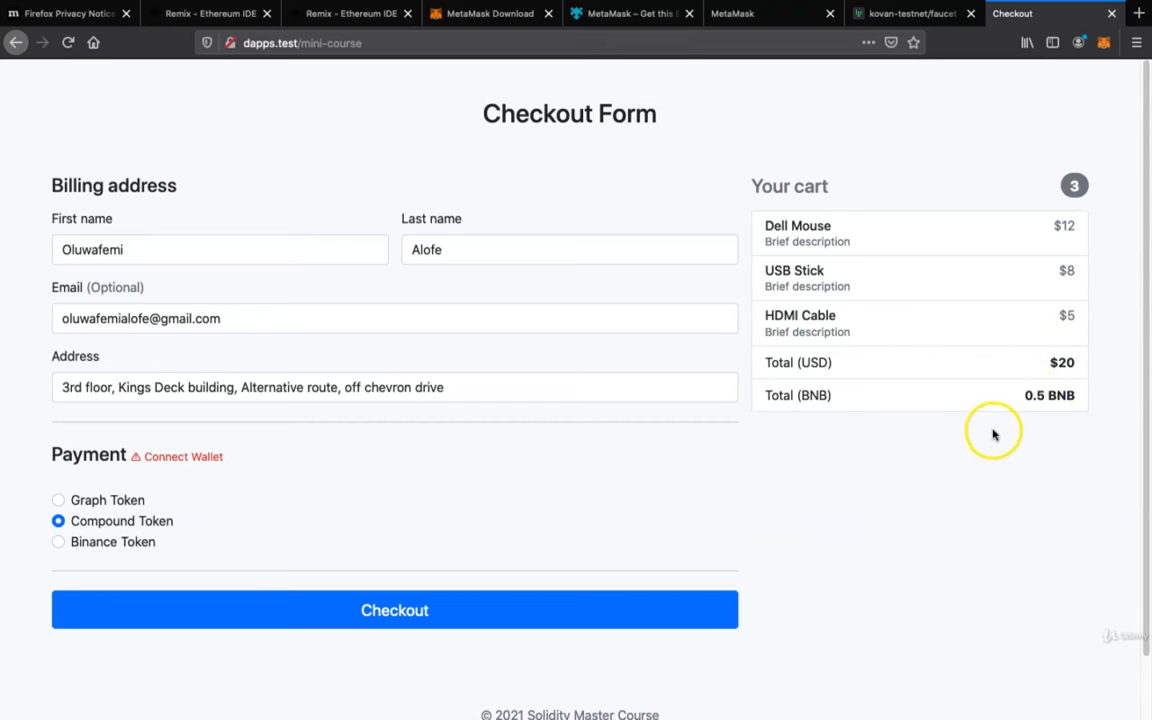
mouse_move(1040, 430)
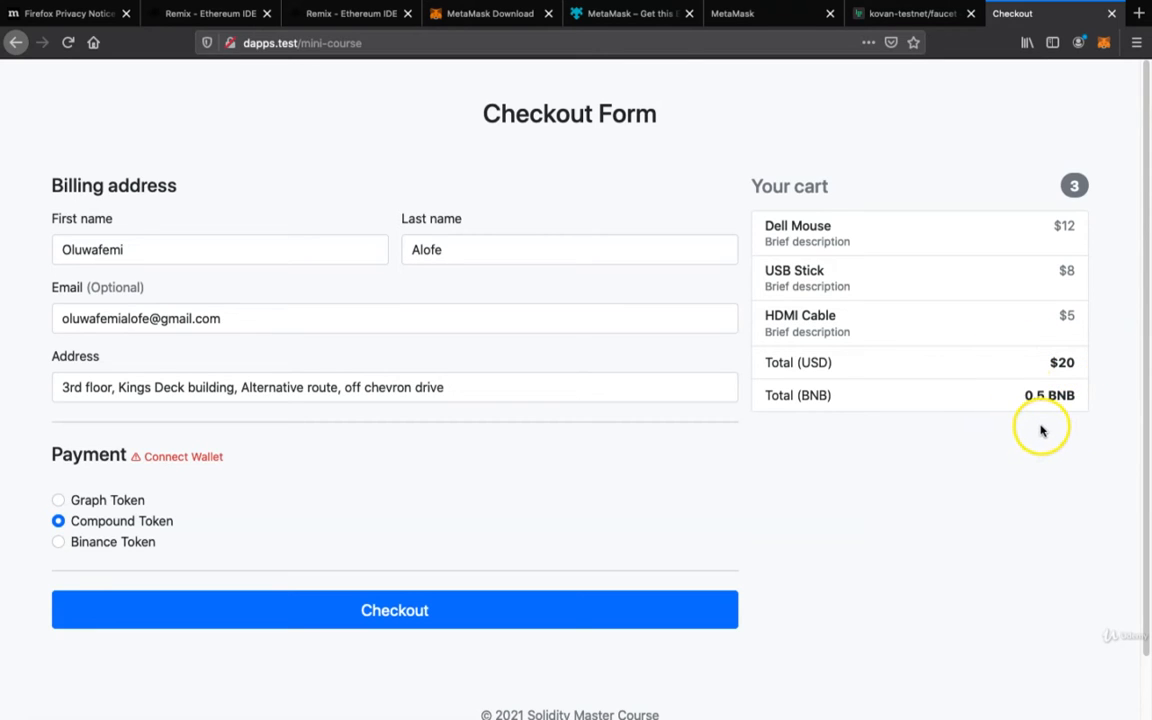
mouse_move(1020, 412)
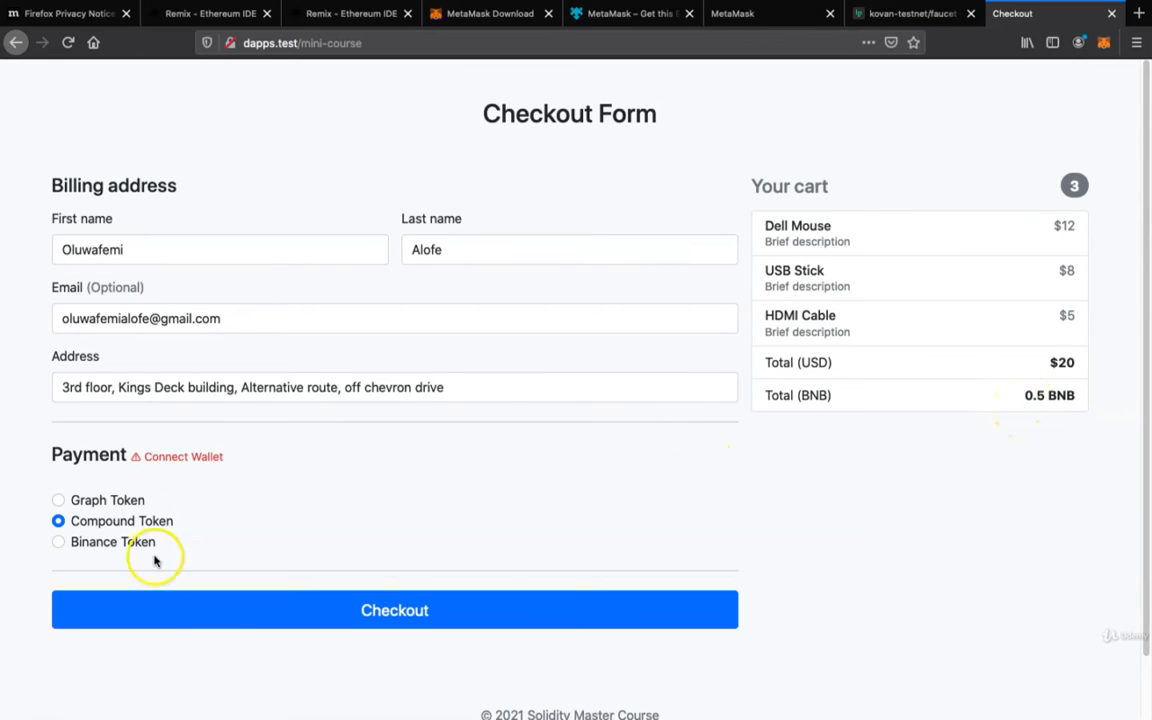
mouse_move(1088, 414)
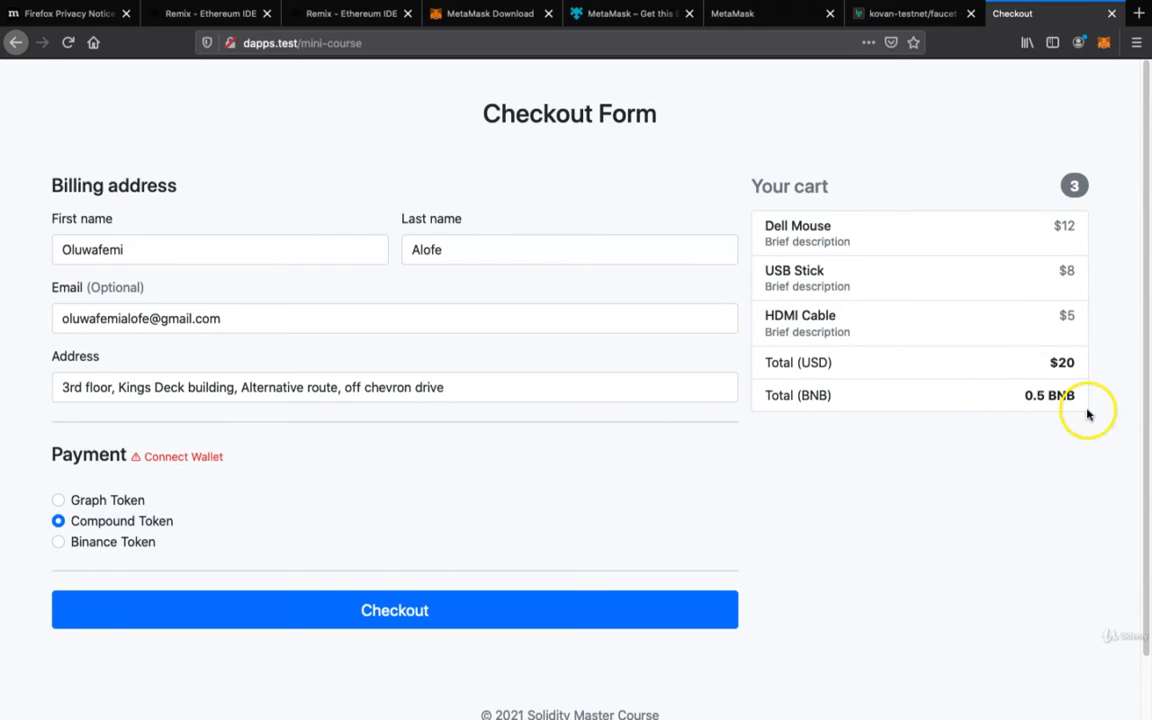
mouse_move(1044, 392)
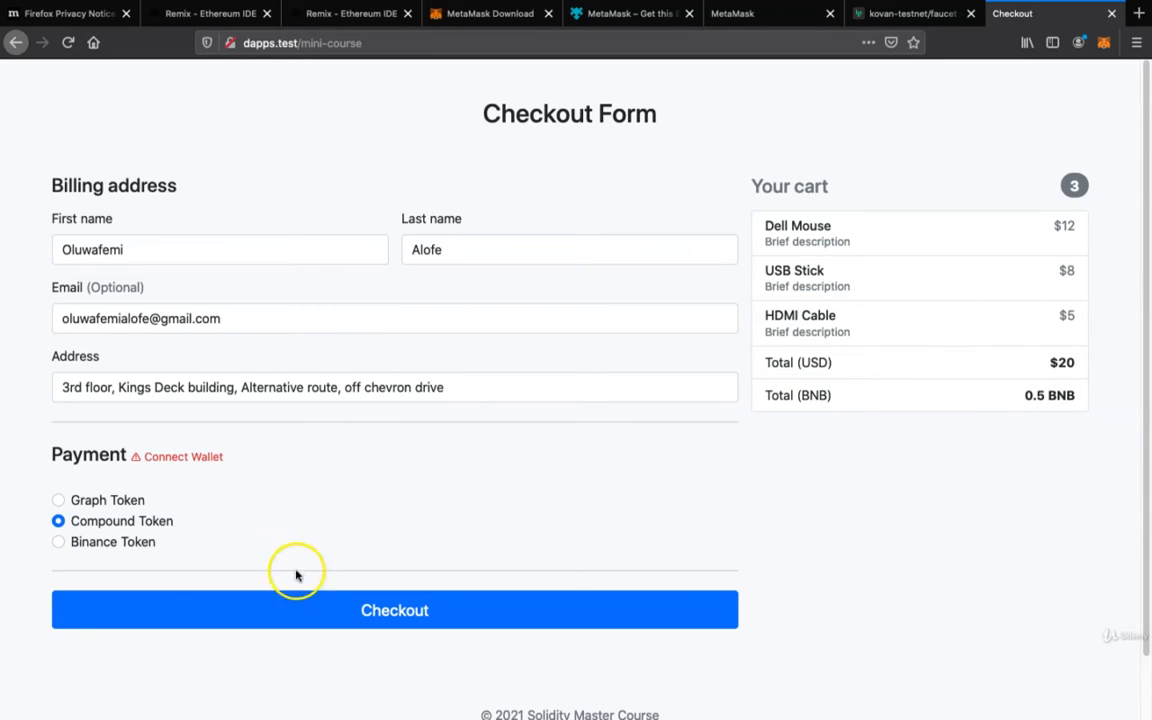
mouse_move(204, 456)
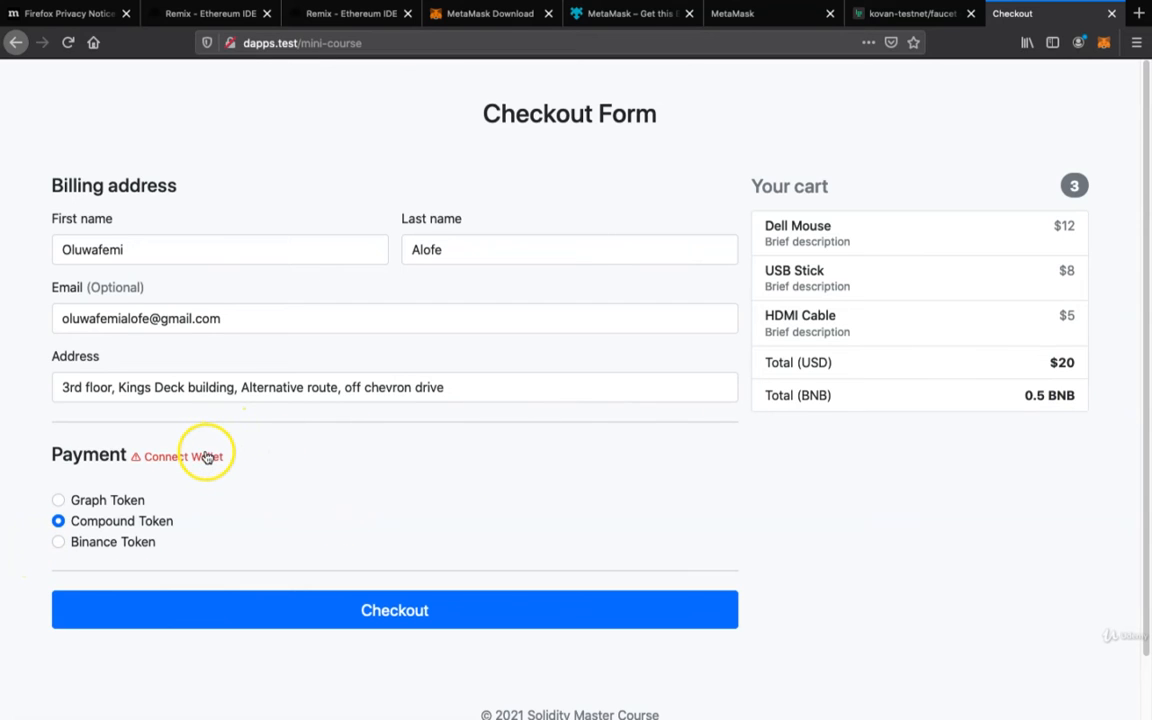
Connect Wallet from the checkout and approve MetaMask connecting Account 1 to dapps.test
click(180, 456)
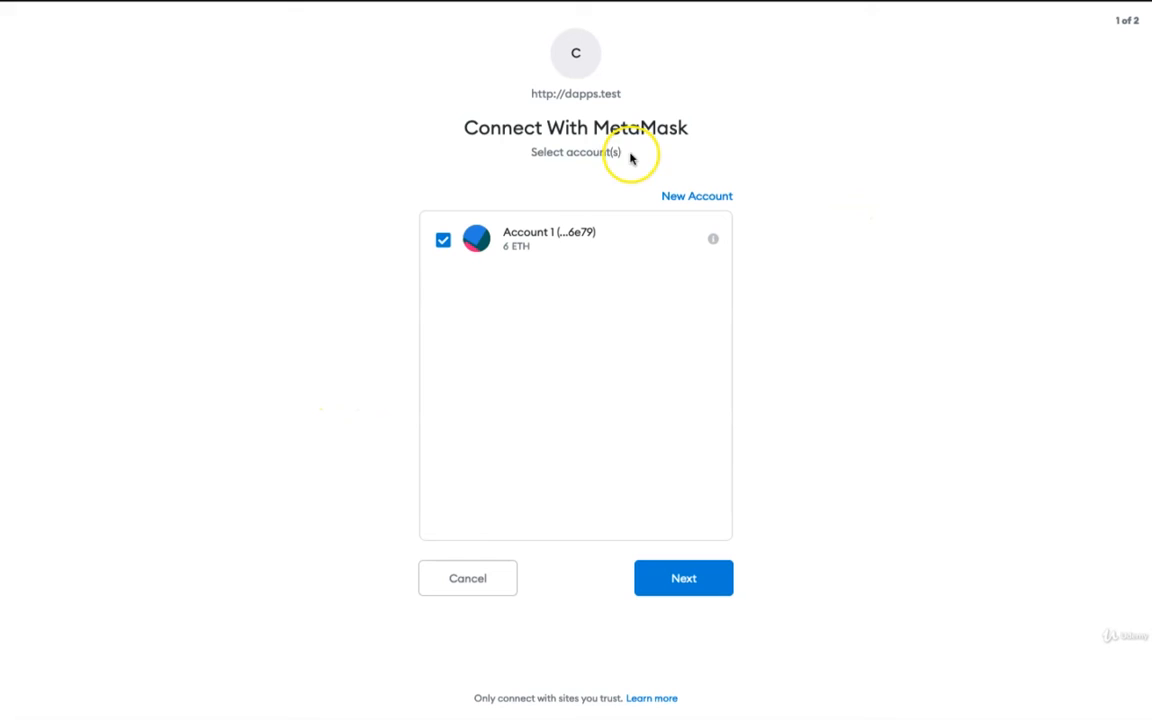
mouse_move(628, 218)
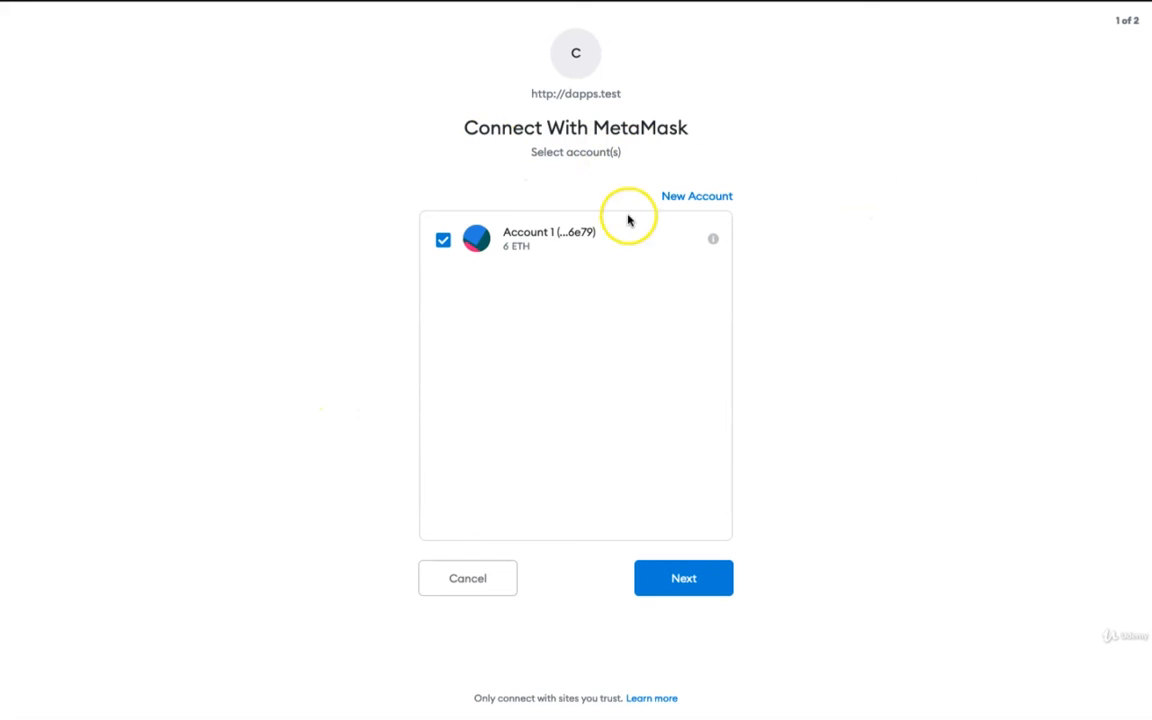
mouse_move(710, 240)
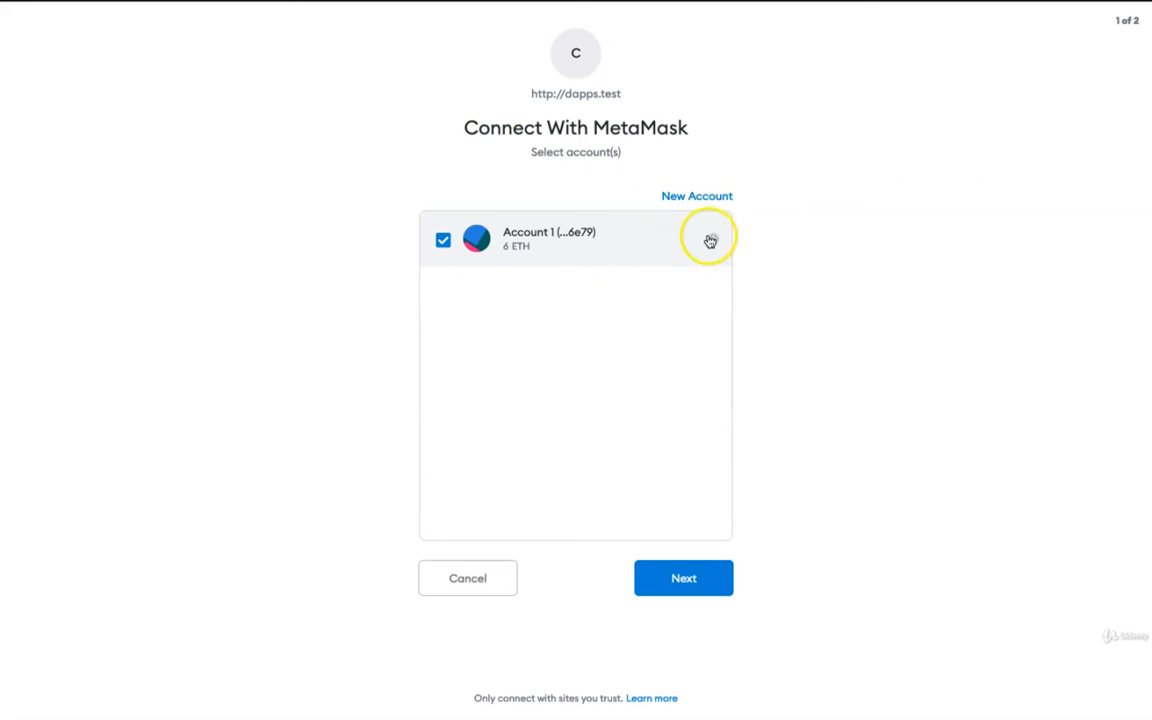
mouse_move(676, 632)
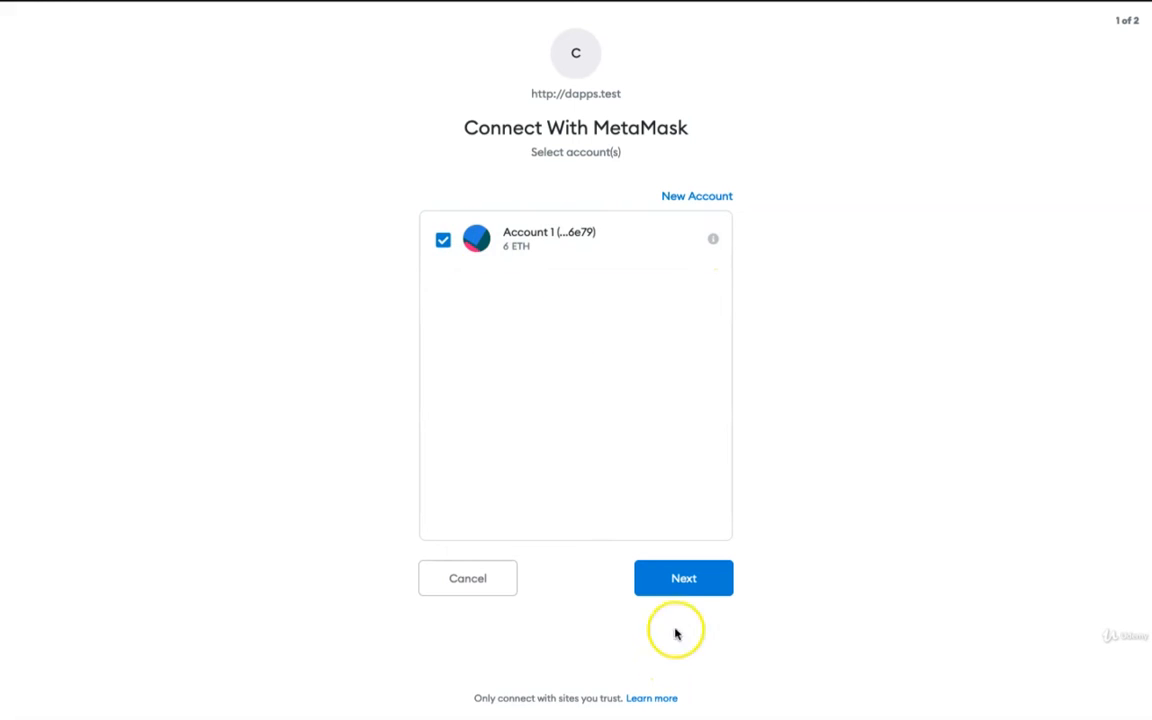
mouse_move(448, 296)
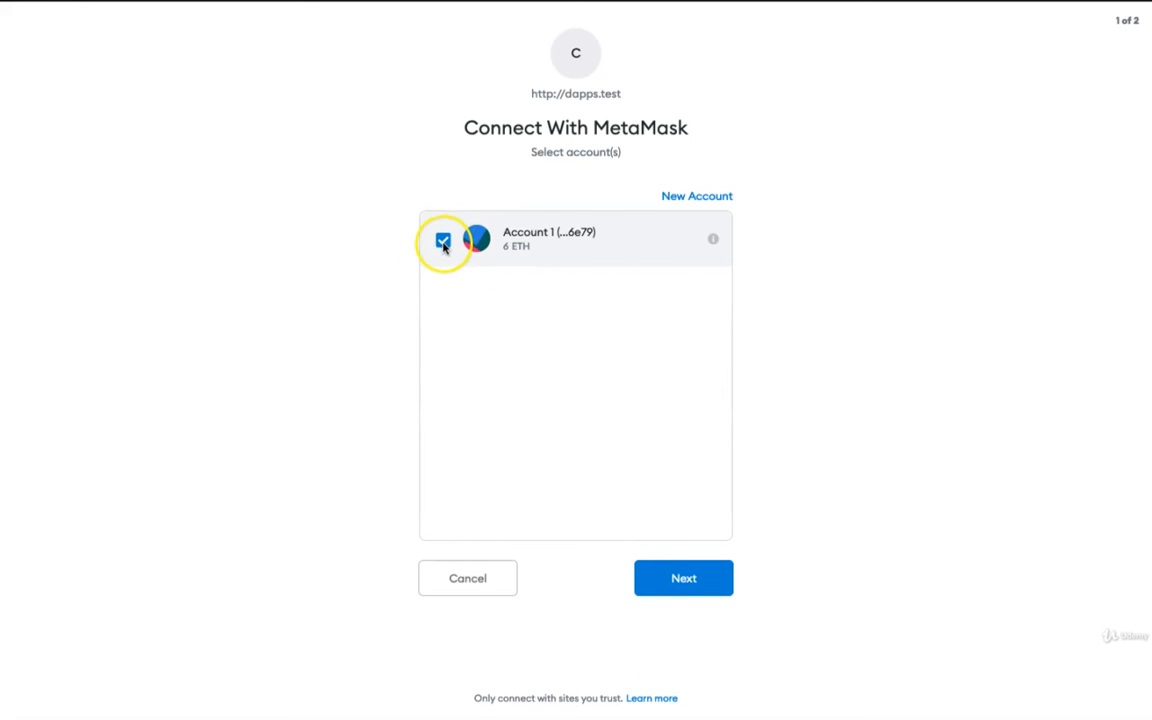
click(684, 578)
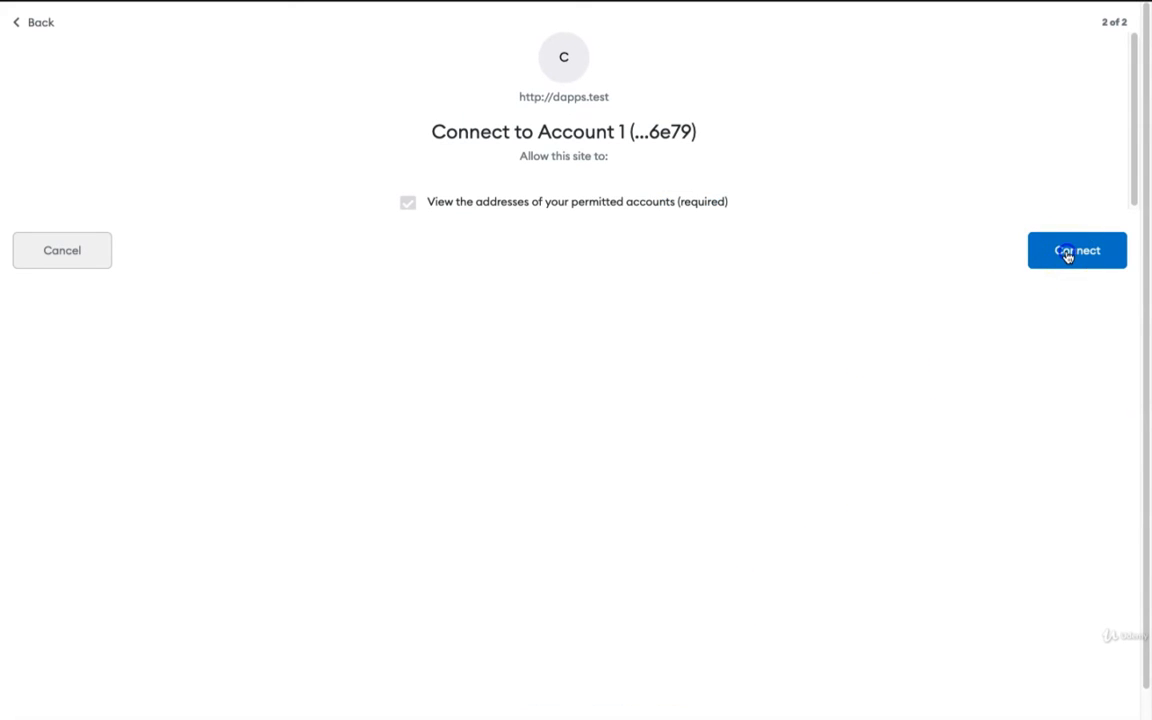
click(1076, 250)
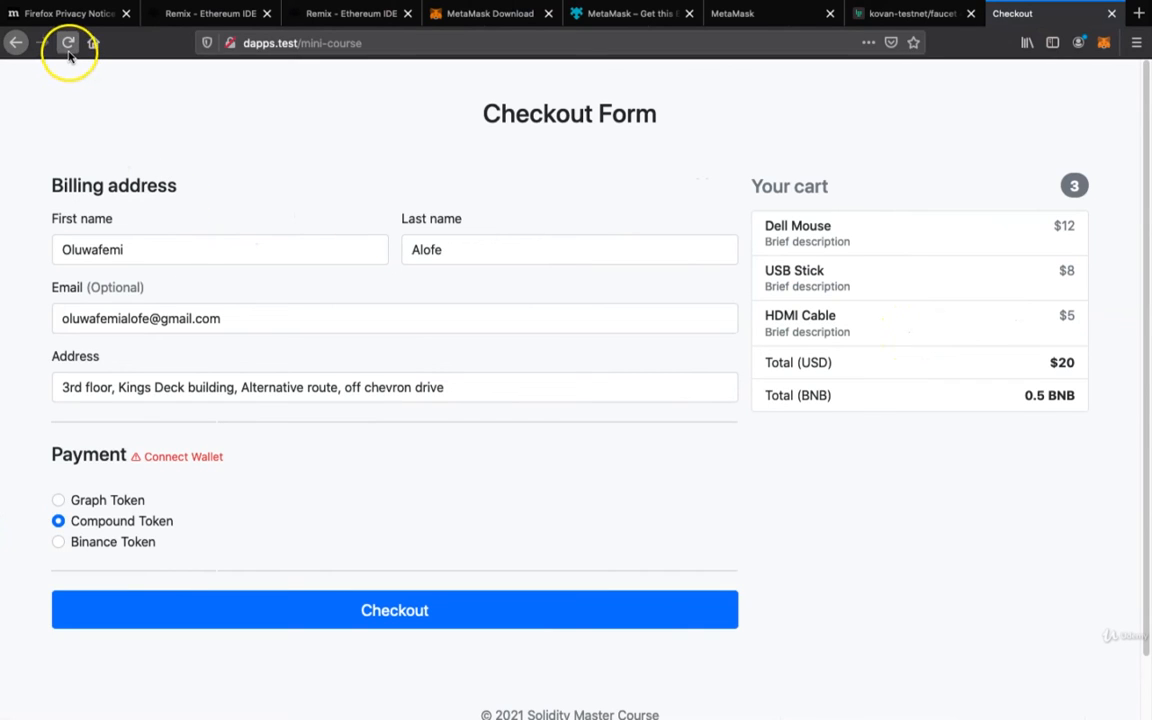
mouse_move(68, 42)
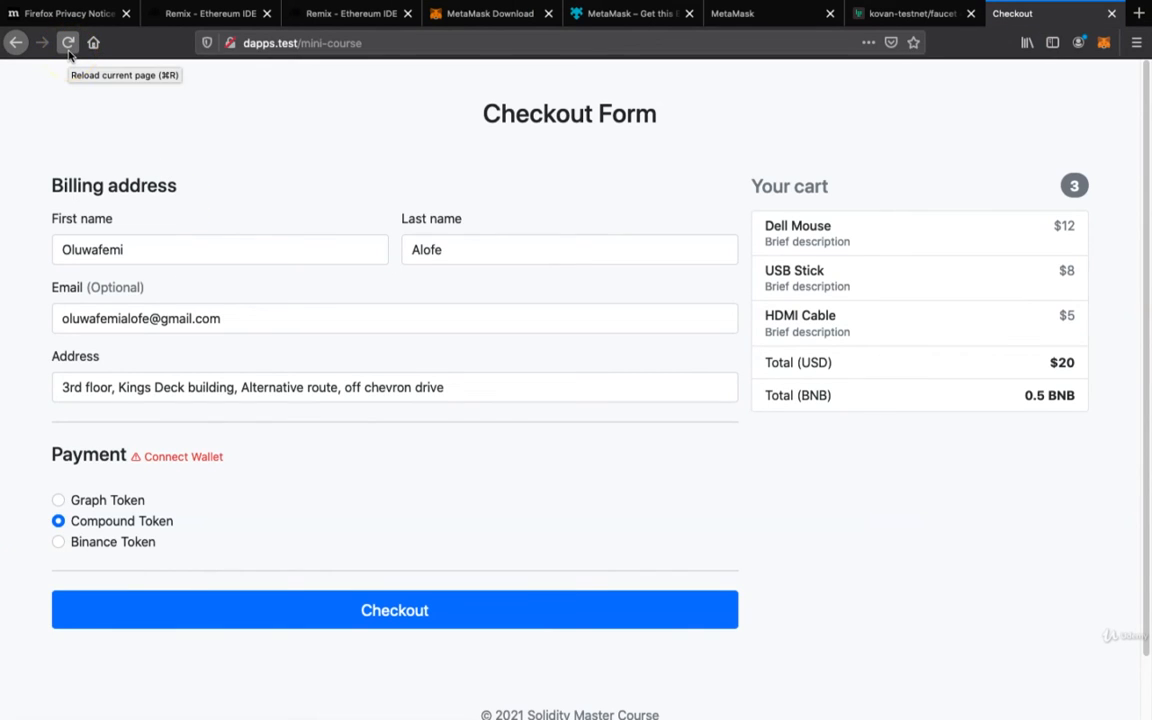
Reload the checkout page so the payment section shows MetaMask Connected
click(68, 42)
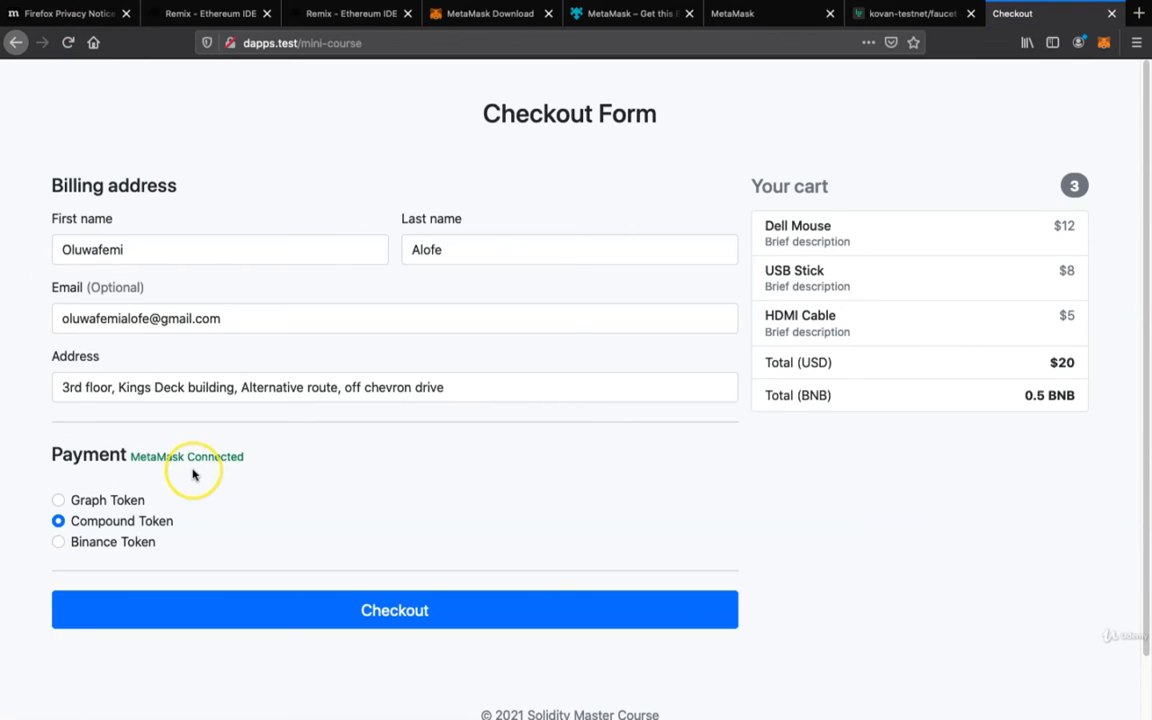
mouse_move(168, 470)
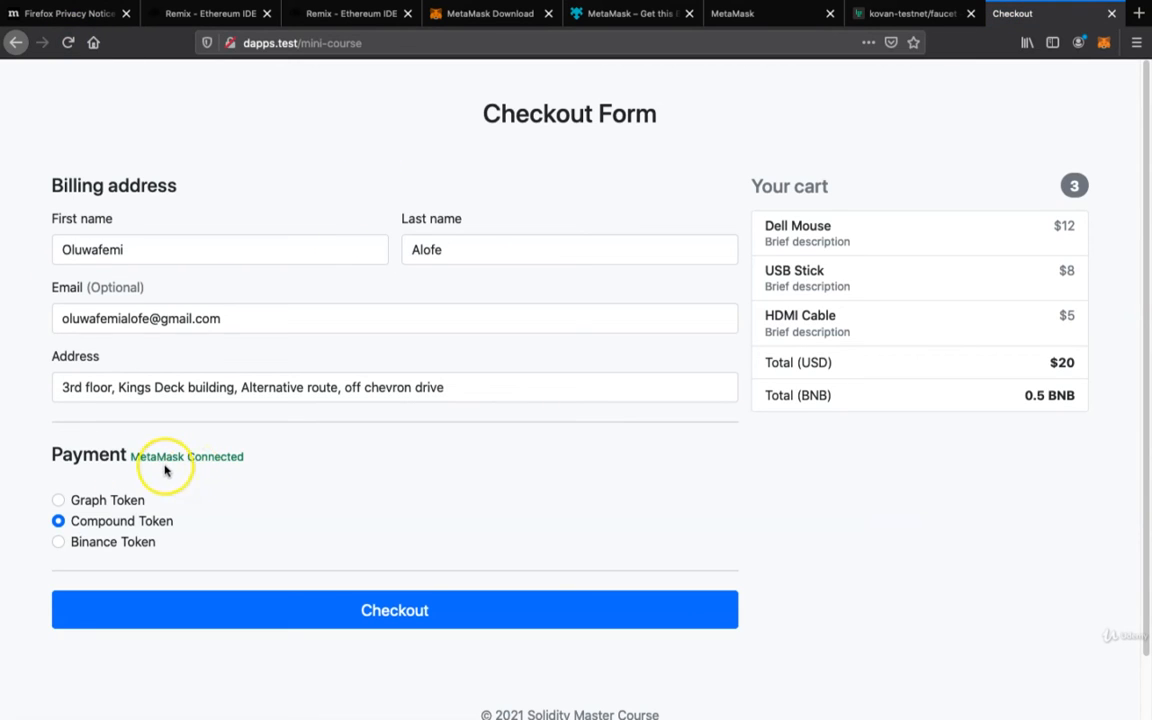
mouse_move(672, 488)
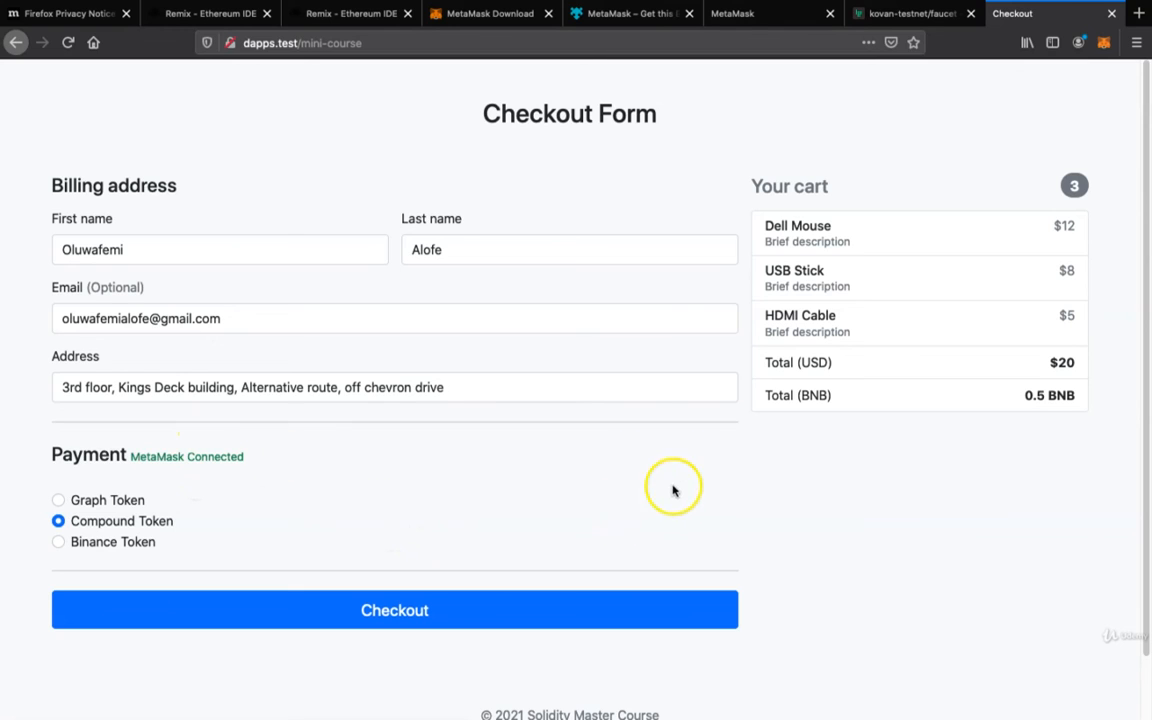
mouse_move(548, 420)
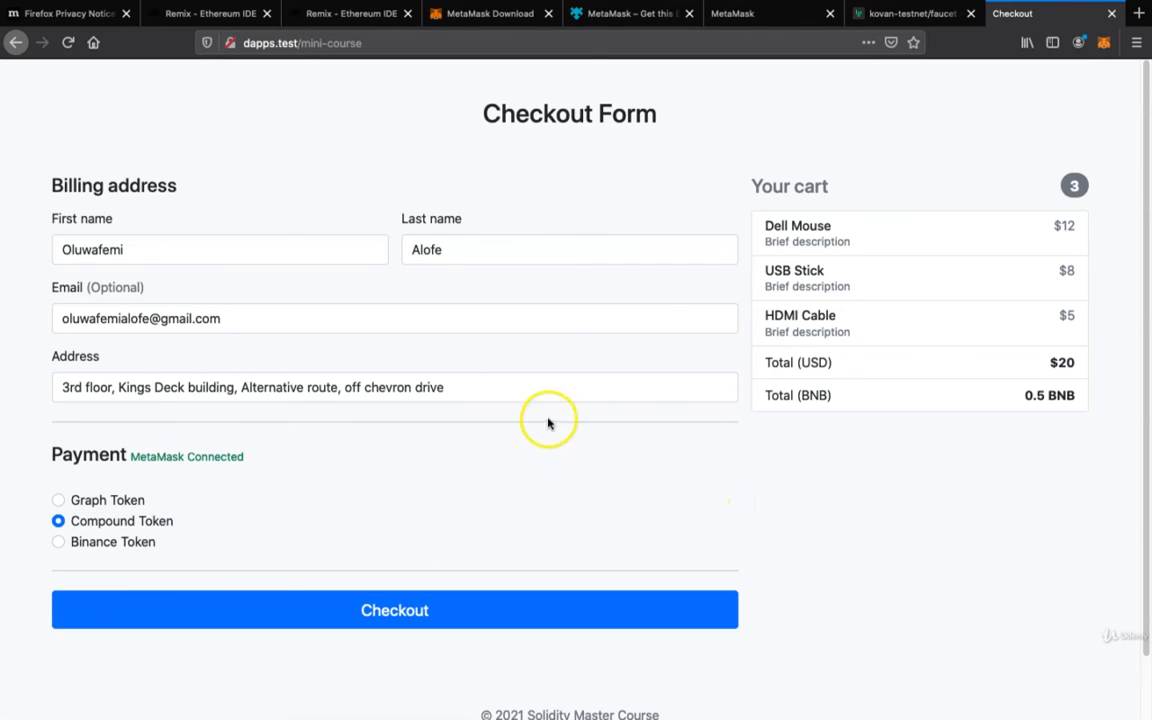
mouse_move(270, 452)
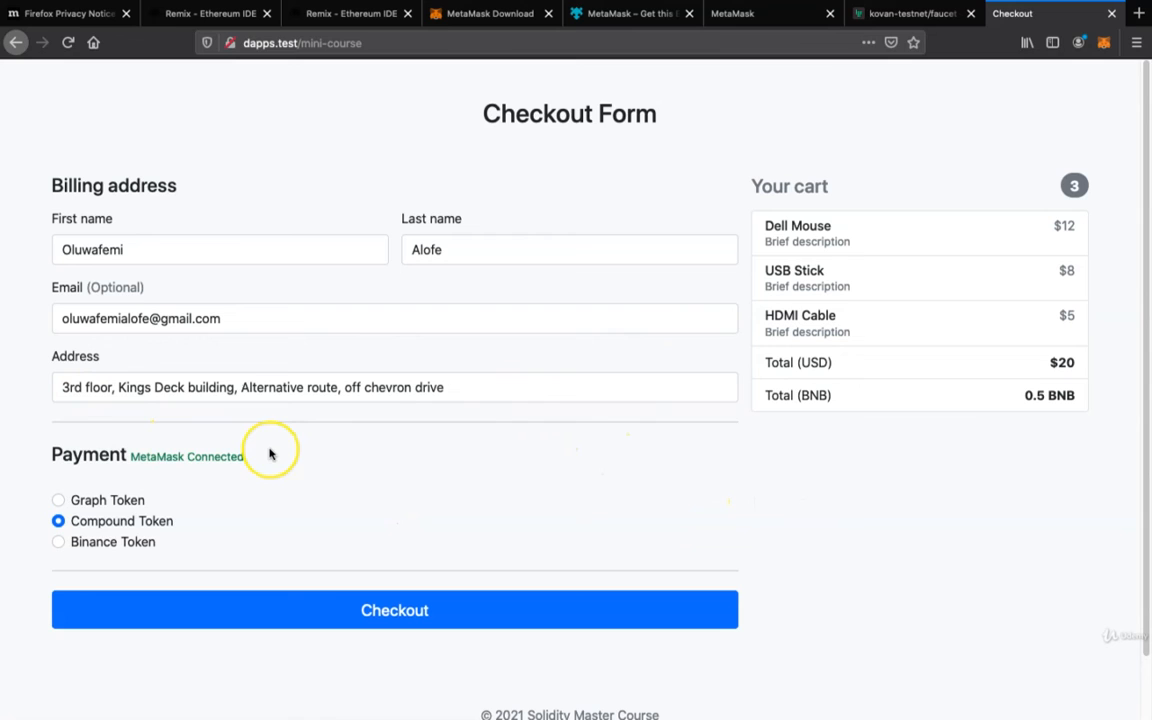
mouse_move(184, 452)
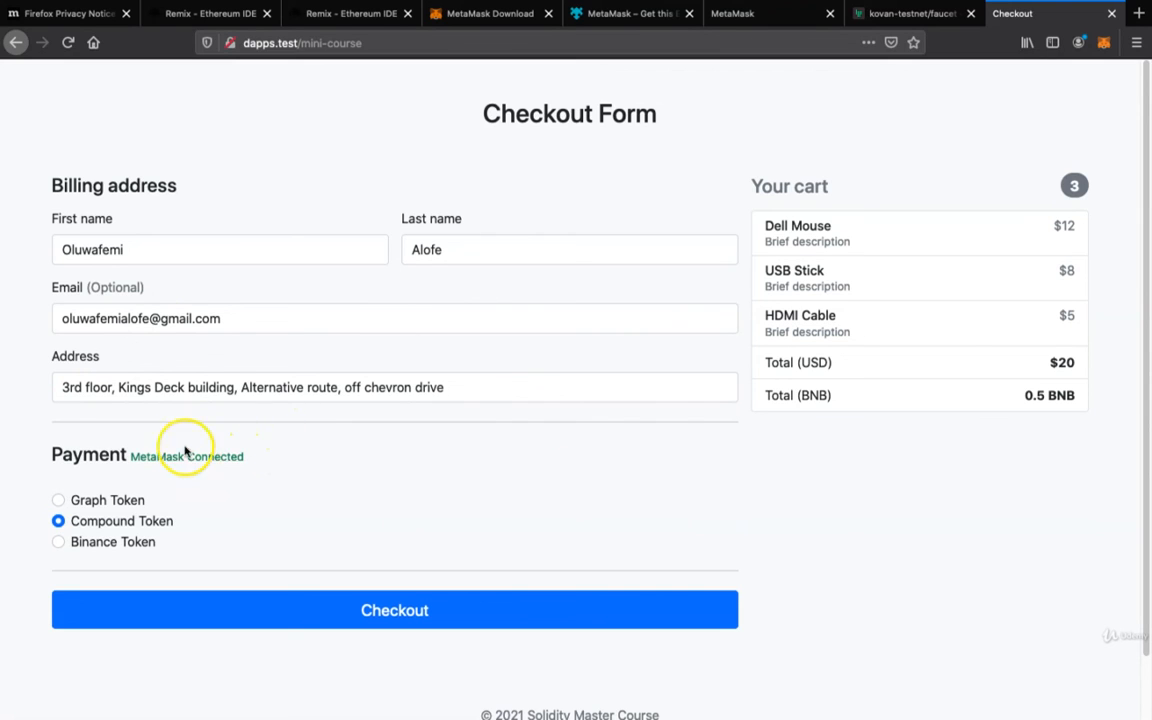
mouse_move(1104, 42)
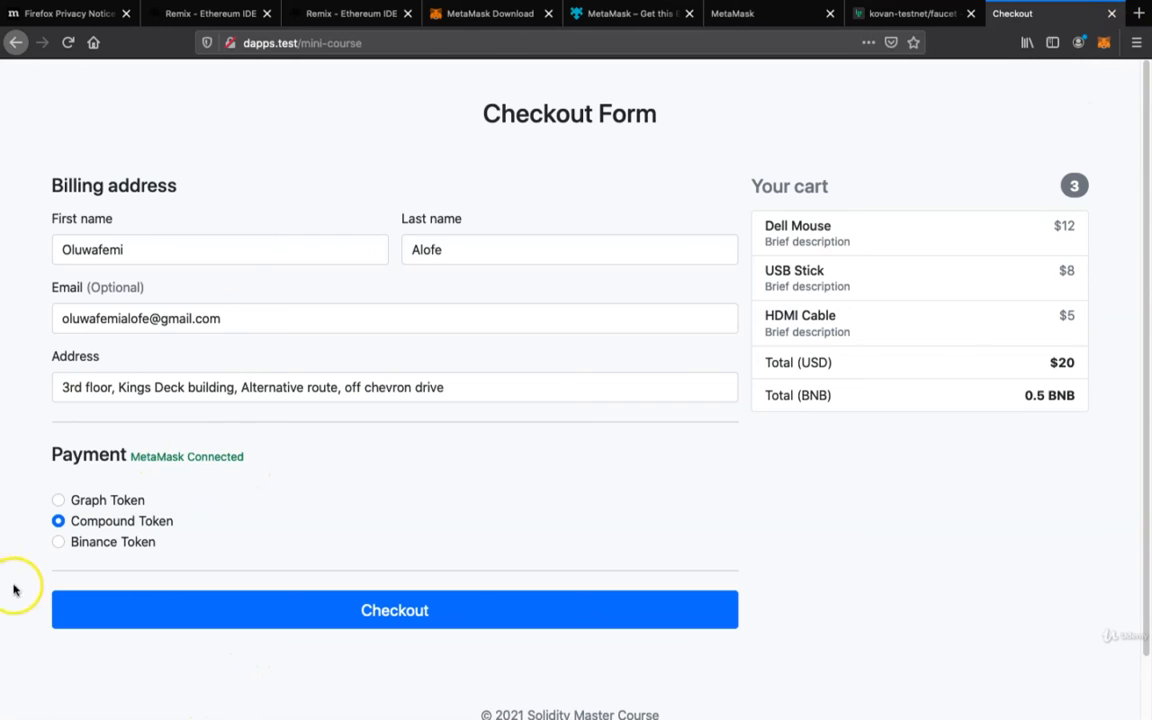
Select Binance Token as payment and bring up the MetaMask extension
click(58, 540)
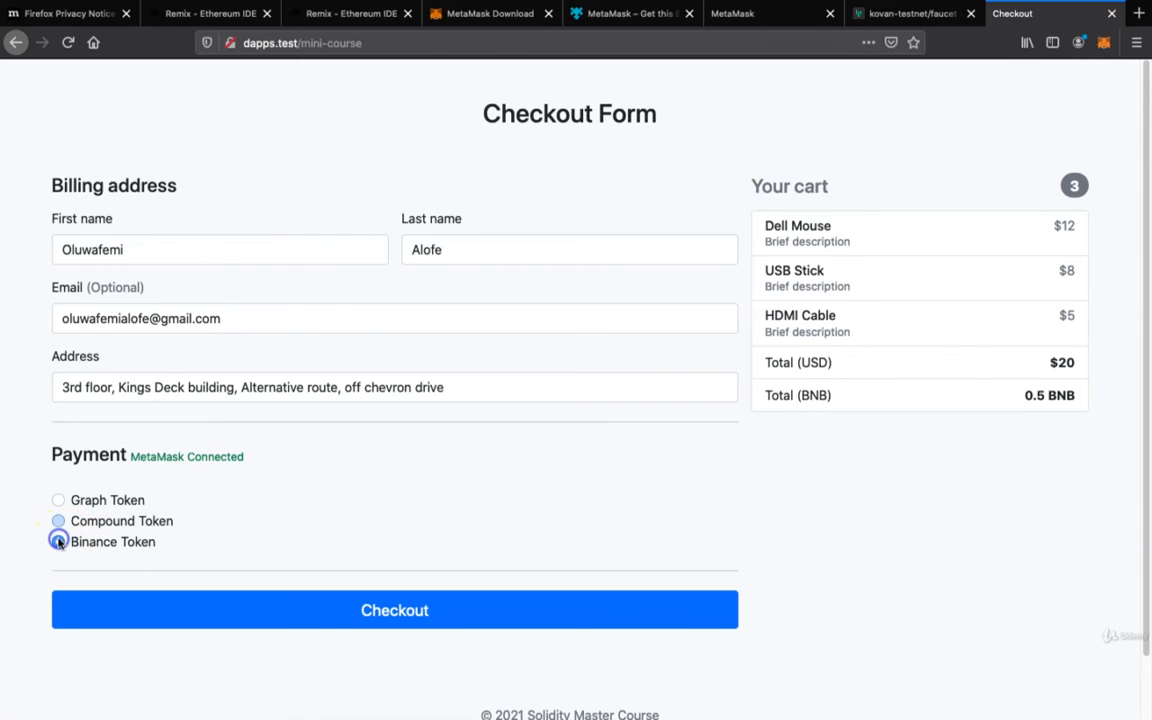
click(1104, 42)
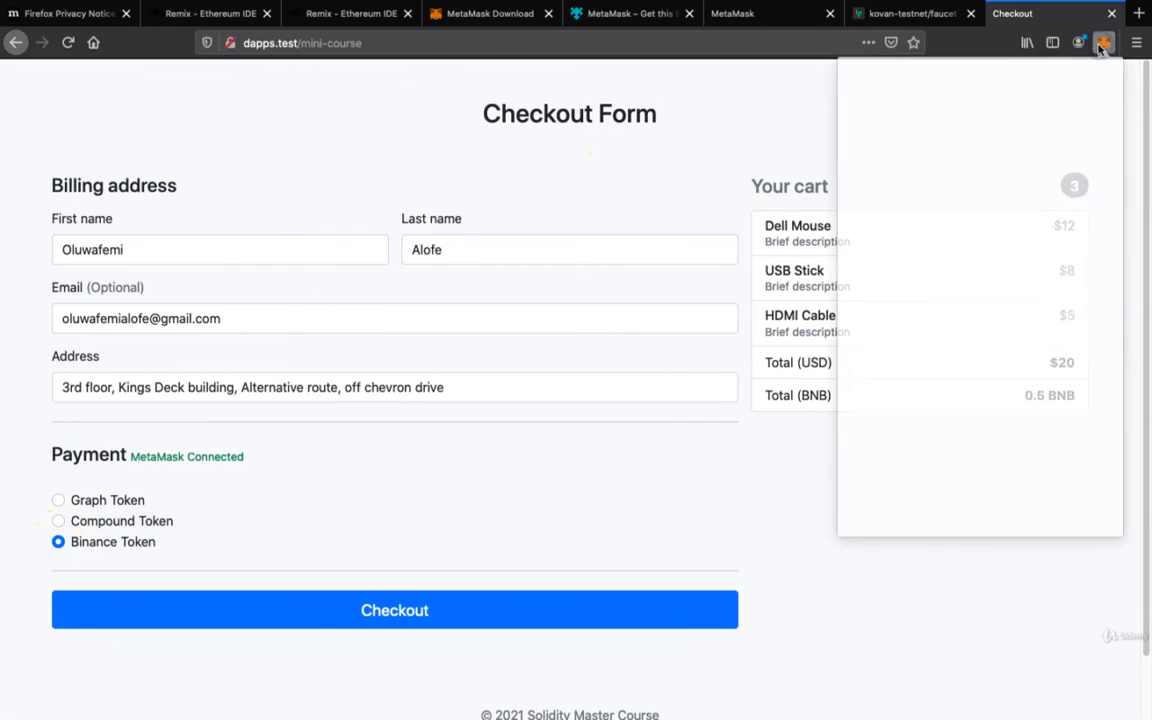
click(1104, 42)
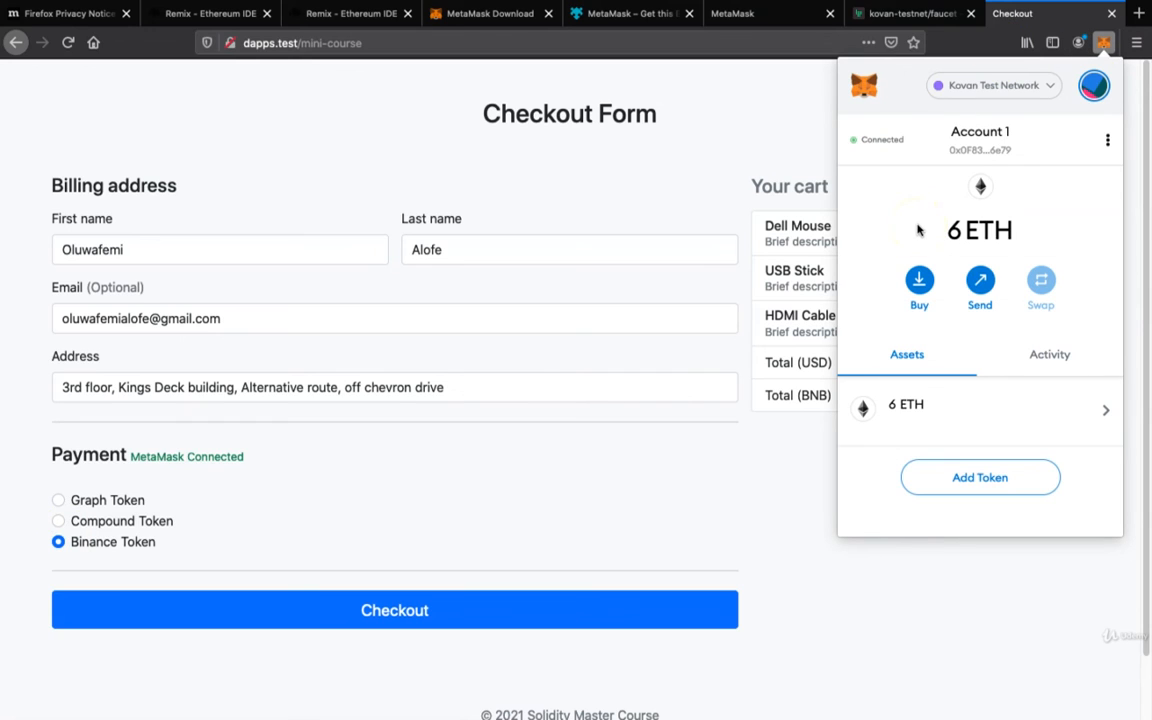
mouse_move(976, 428)
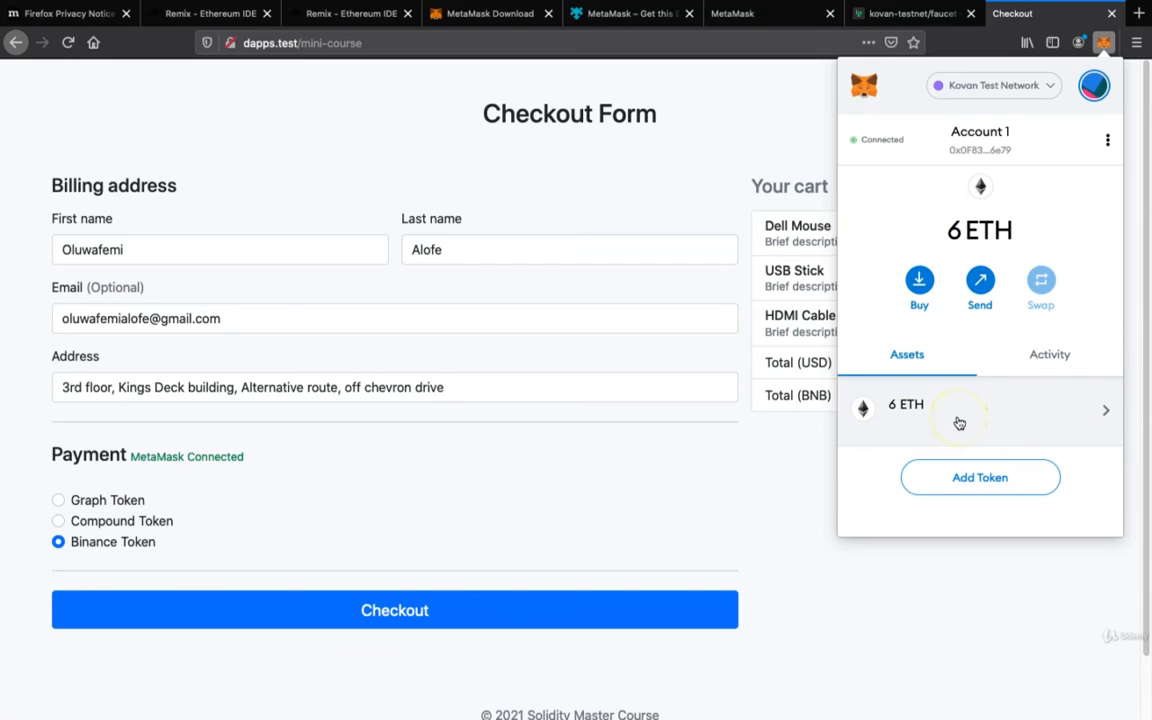
mouse_move(924, 160)
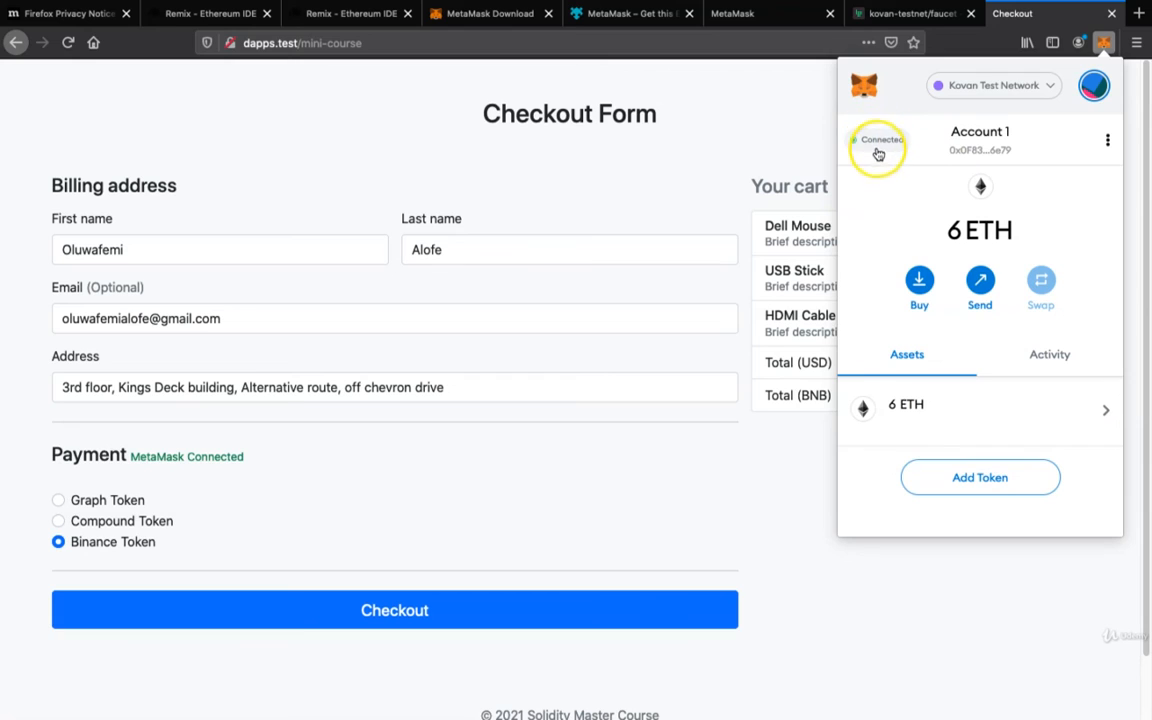
From MetaMask's Connected list, disconnect Account 1 from dapps.test
click(878, 140)
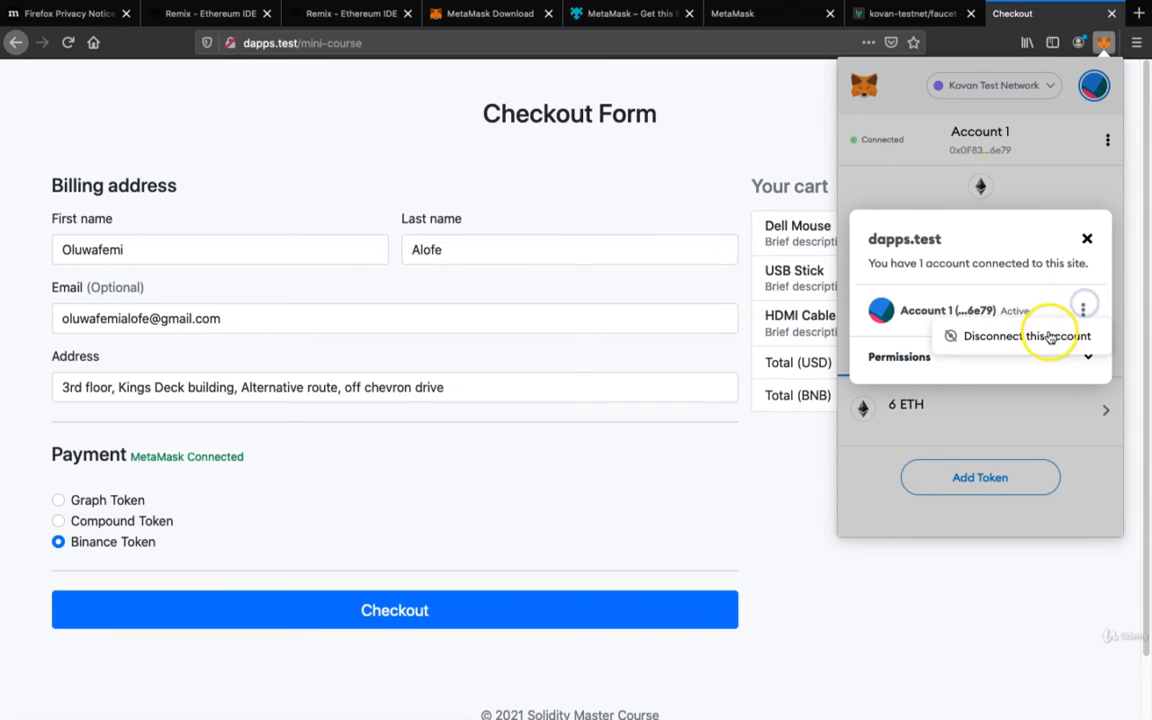
click(1020, 336)
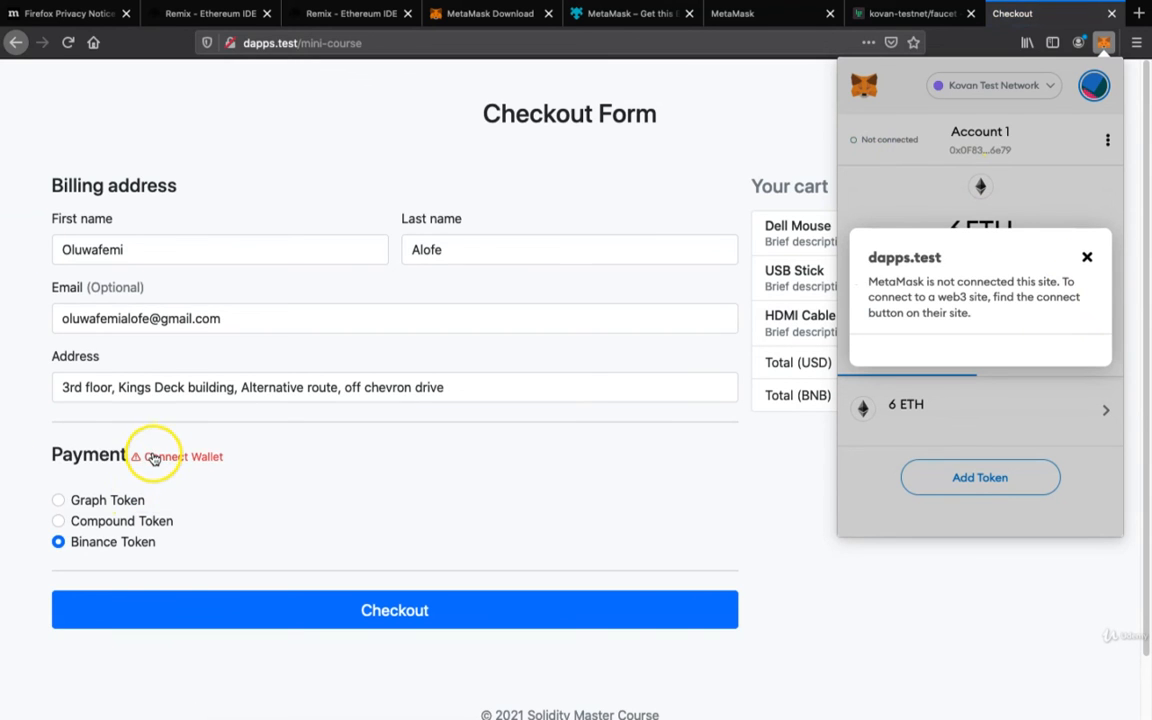